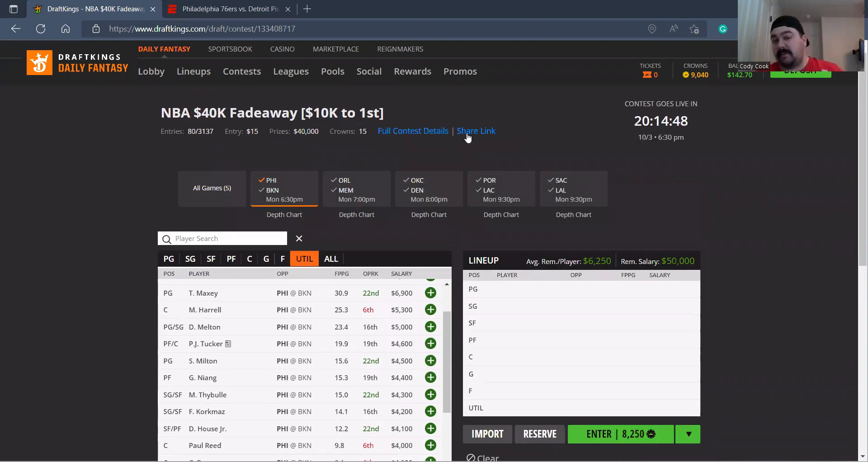
pyautogui.moveTo(331, 231)
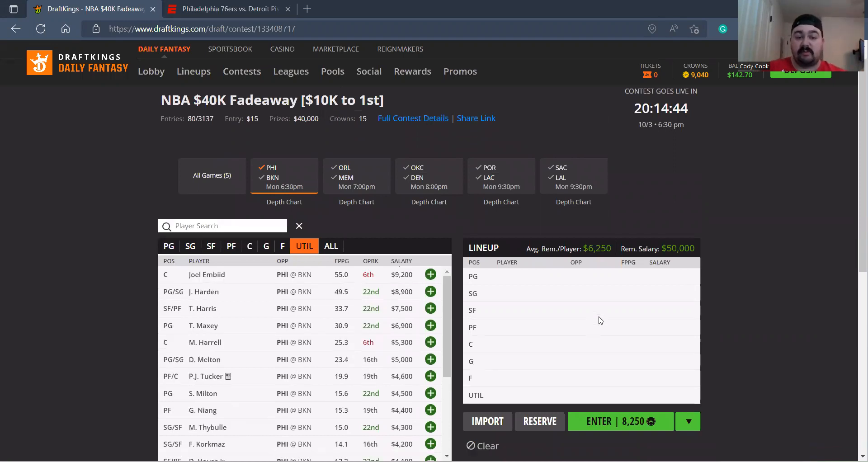
# Review ESPN's 76ers–Pistons box score, then return to the DraftKings draft page
pyautogui.scroll(-3)
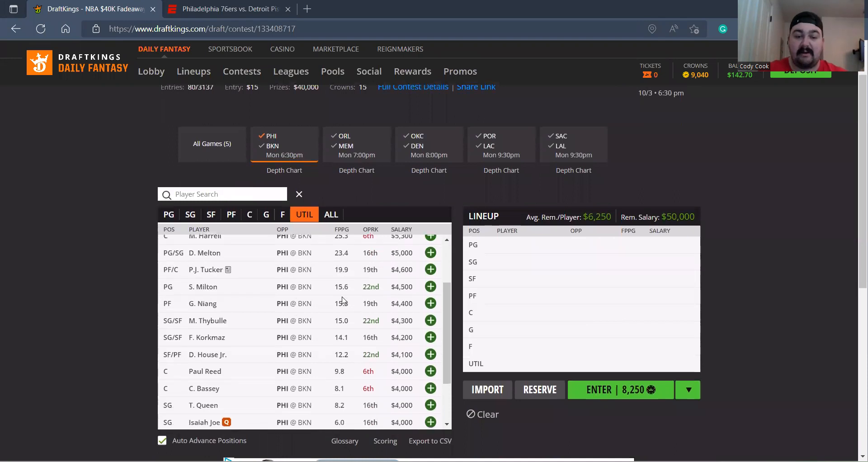
pyautogui.scroll(-3)
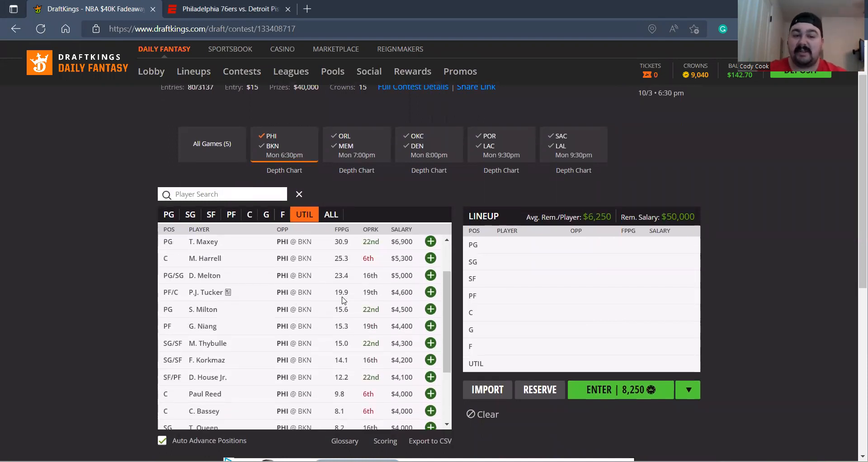
pyautogui.click(227, 9)
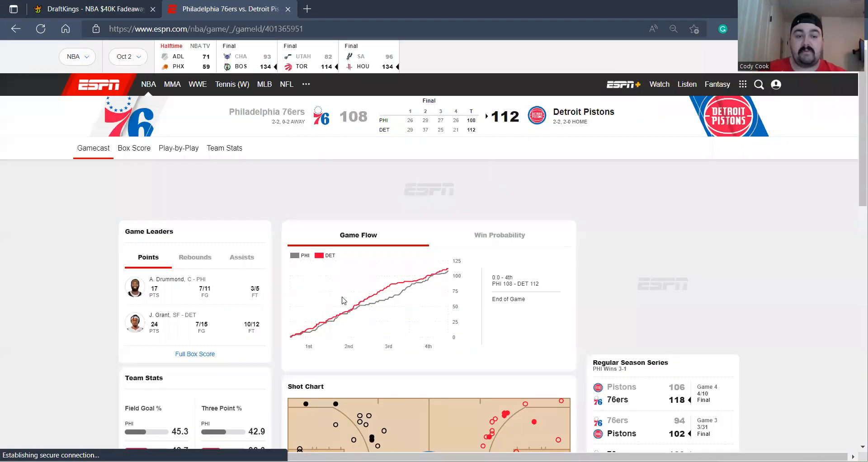
pyautogui.click(134, 148)
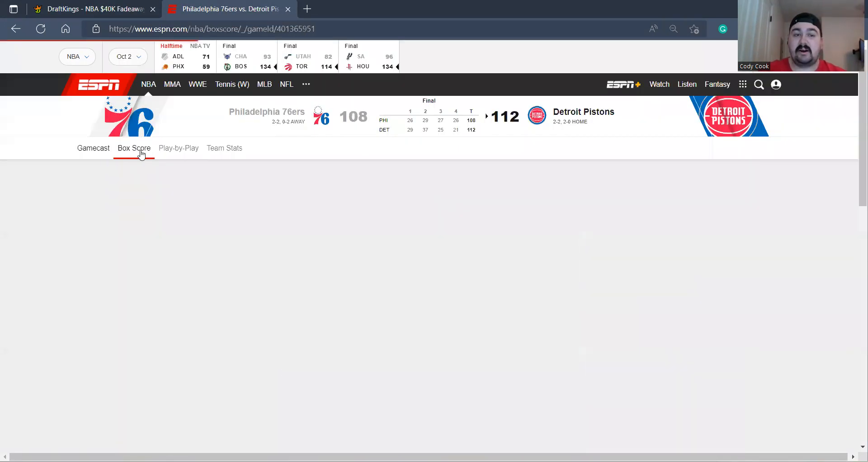
pyautogui.click(134, 148)
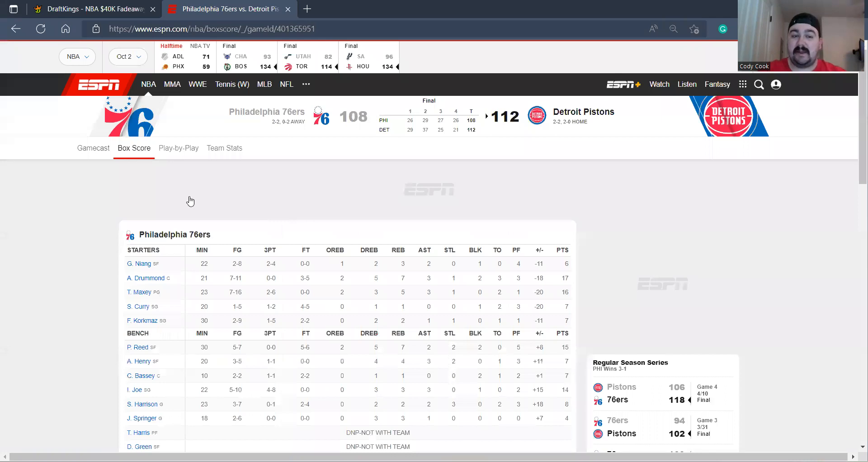
pyautogui.scroll(-3)
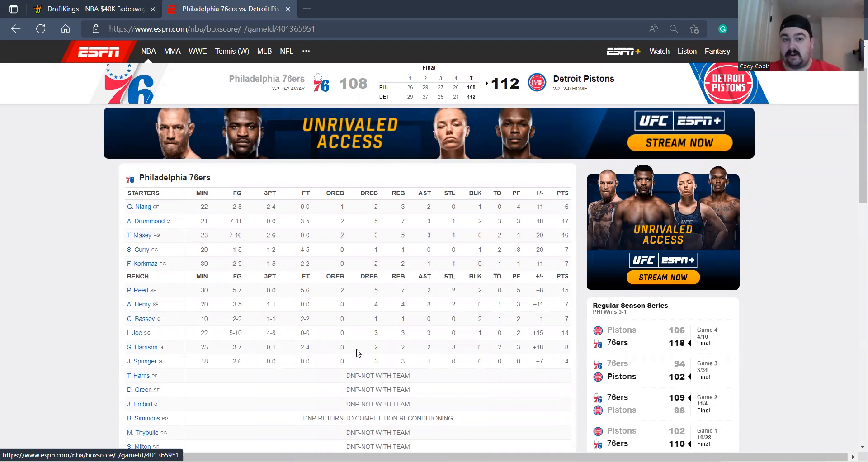
pyautogui.click(92, 9)
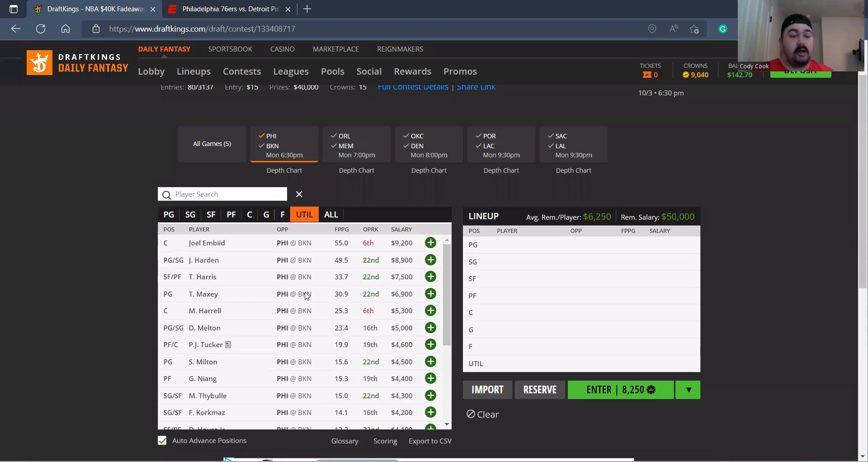
pyautogui.scroll(-3)
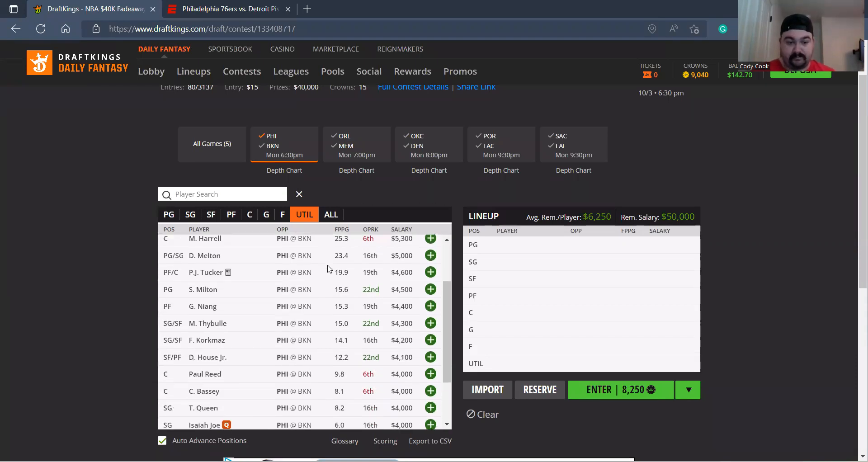
pyautogui.scroll(-3)
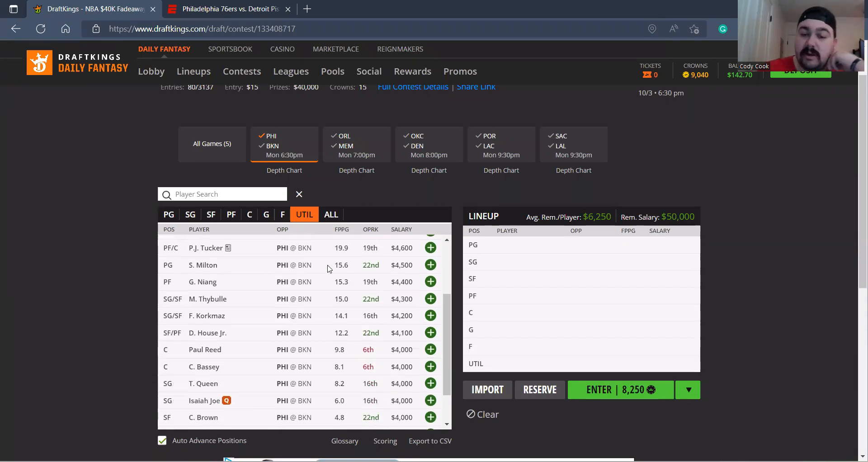
pyautogui.scroll(-3)
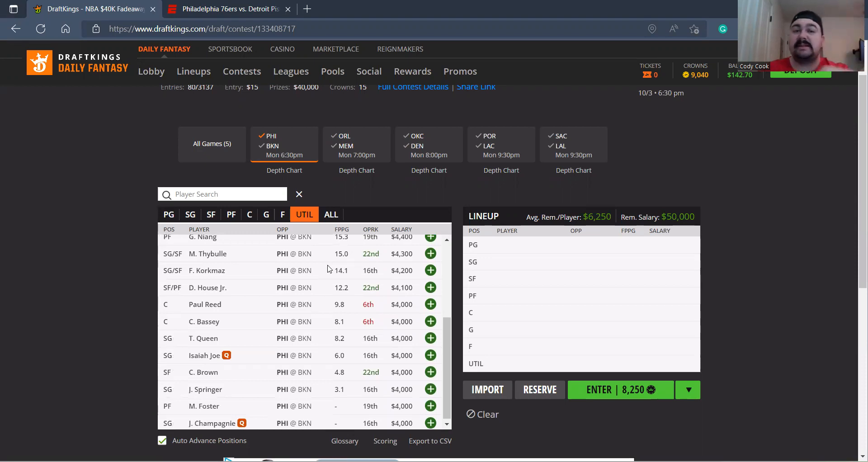
pyautogui.click(226, 8)
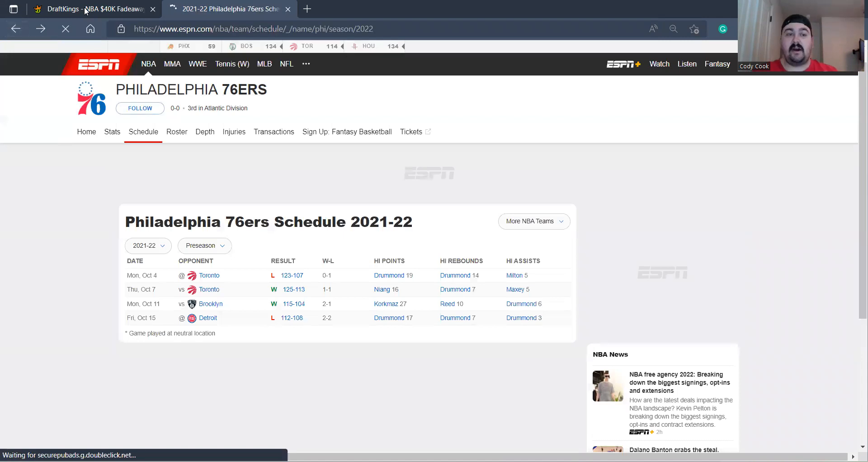
pyautogui.click(88, 9)
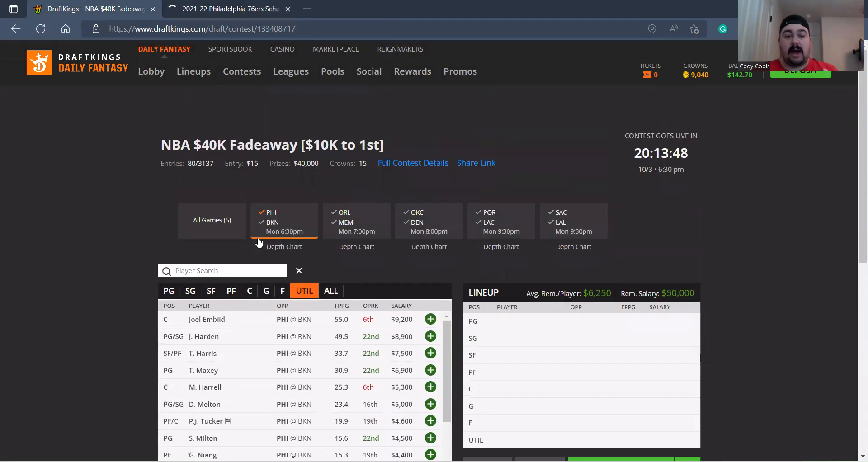
pyautogui.scroll(-3)
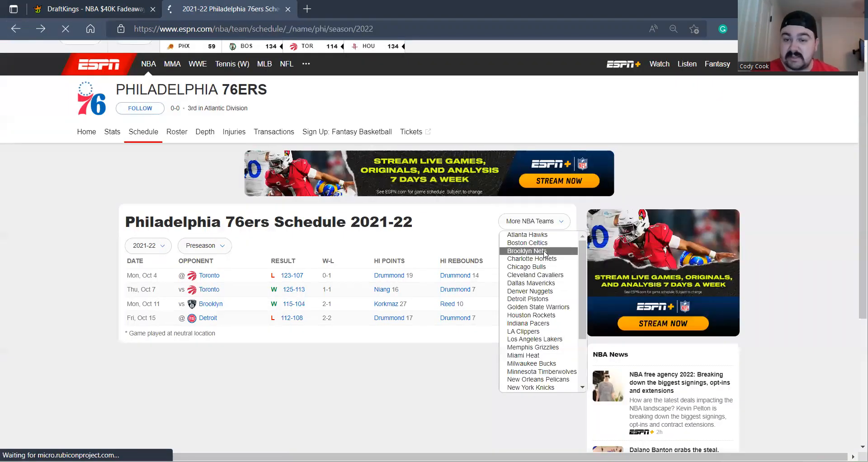
# From the Nets schedule, view the 123-97 win over the Lakers box score, then return to DraftKings
pyautogui.click(527, 251)
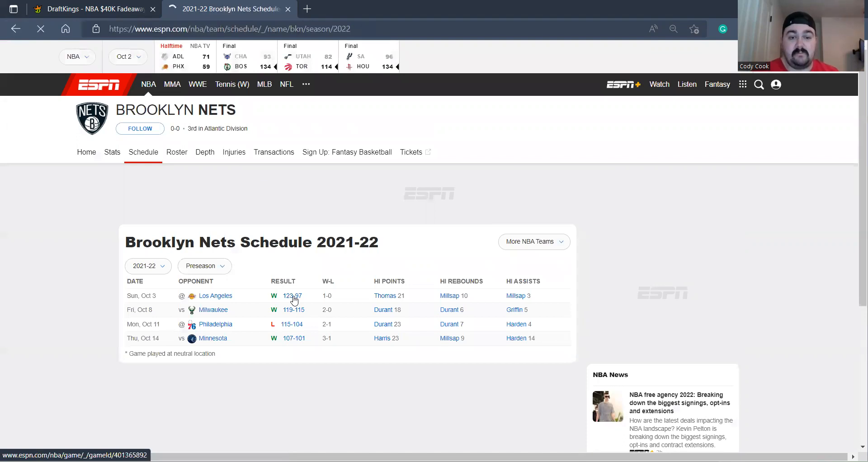
pyautogui.click(292, 295)
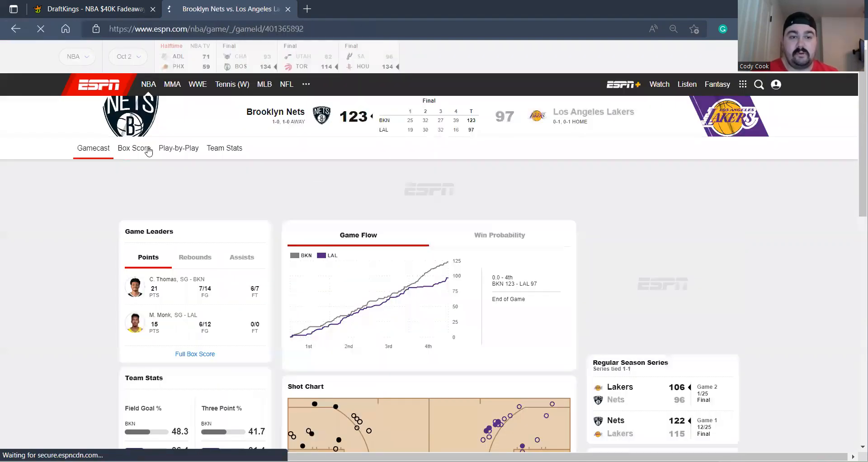
pyautogui.click(134, 147)
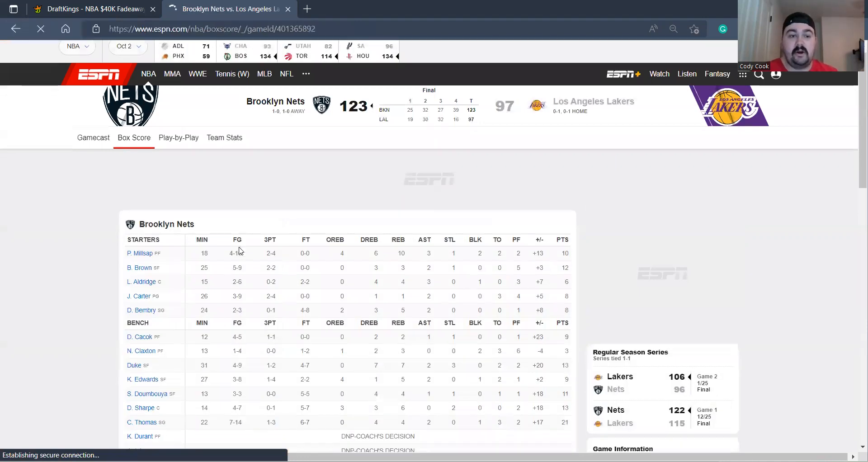
pyautogui.click(89, 9)
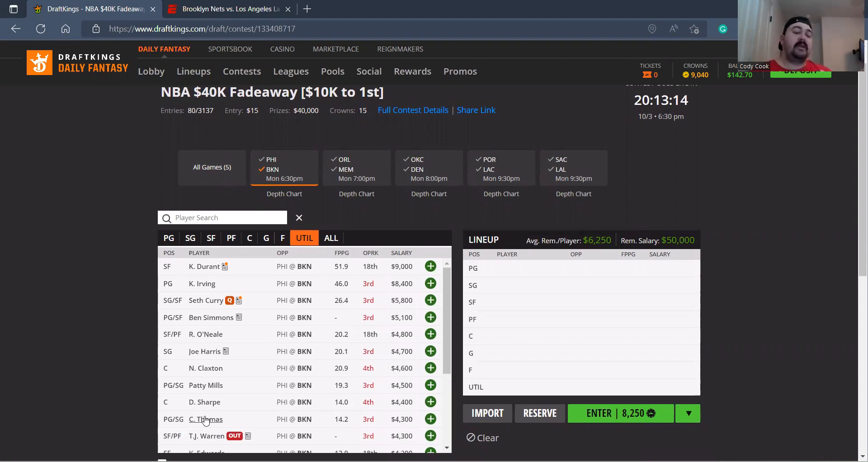
# Check Cameron Thomas's DraftKings player card, then go back to ESPN's Nets–Lakers box score
pyautogui.click(206, 419)
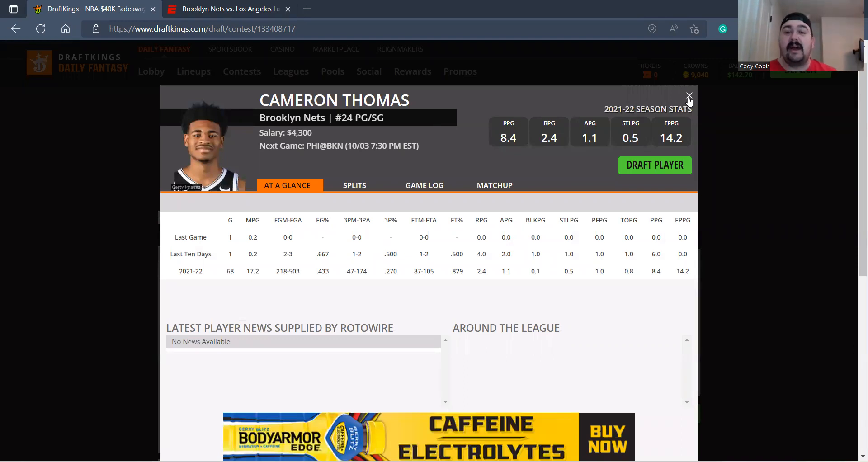
pyautogui.click(689, 95)
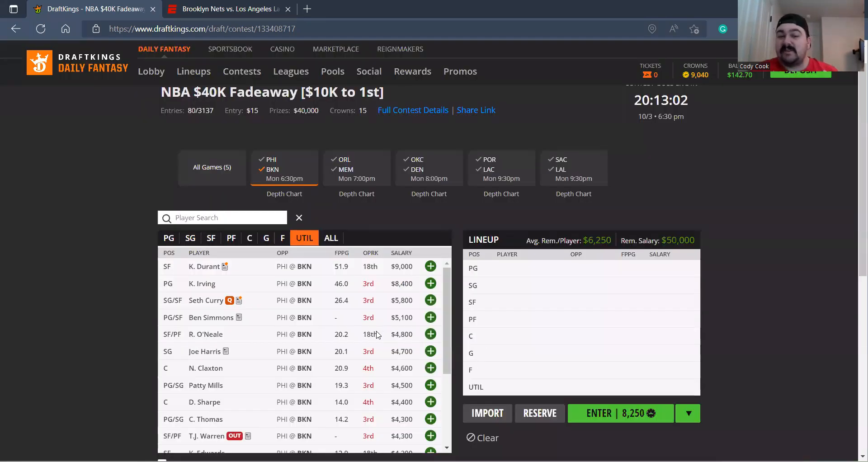
pyautogui.click(227, 9)
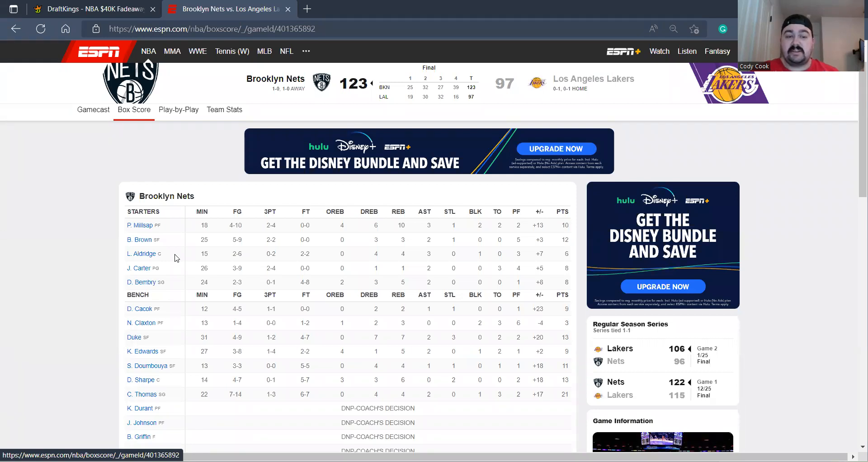
pyautogui.scroll(-3)
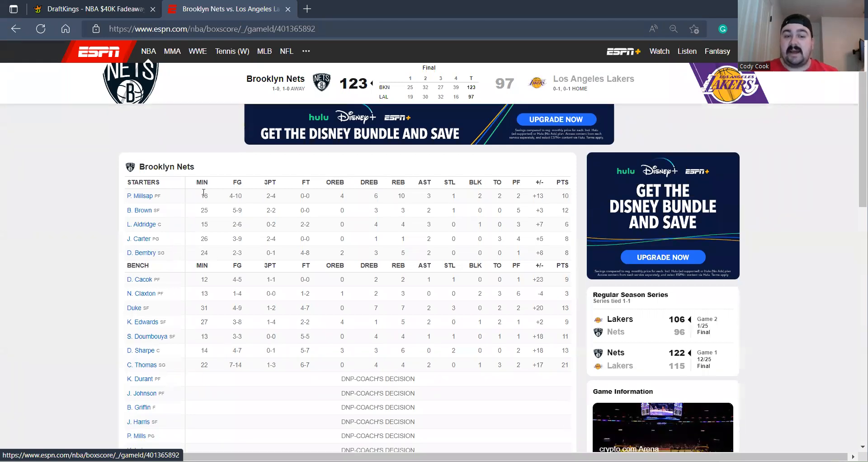
pyautogui.moveTo(134, 310)
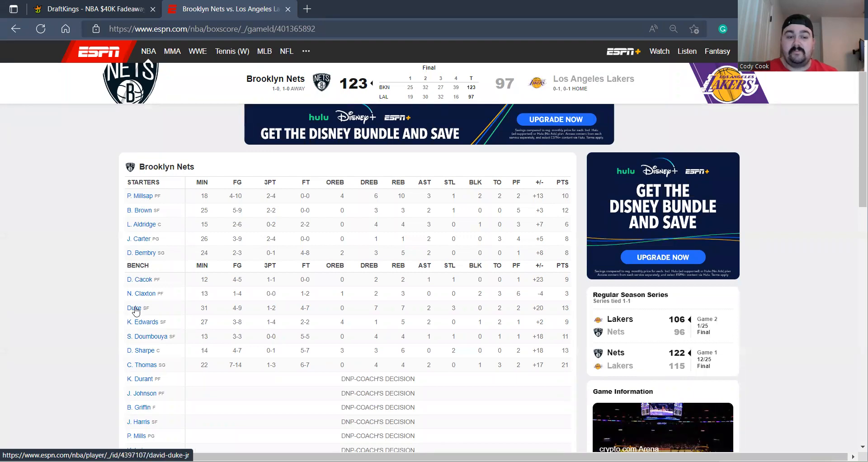
pyautogui.click(134, 308)
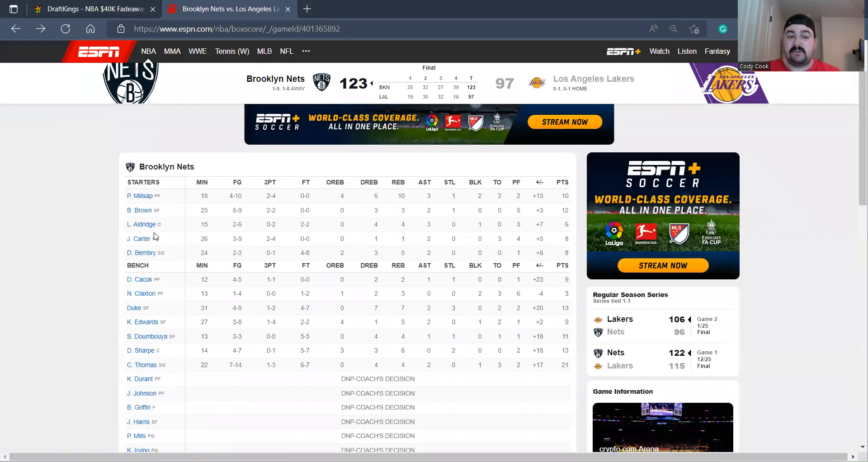
pyautogui.moveTo(170, 204)
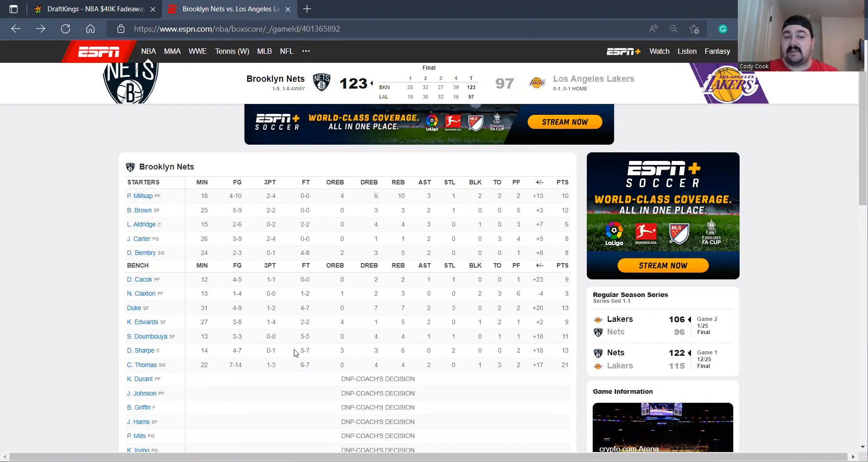
# Browse down the PHI@BKN player list in the DraftKings contest
pyautogui.click(88, 9)
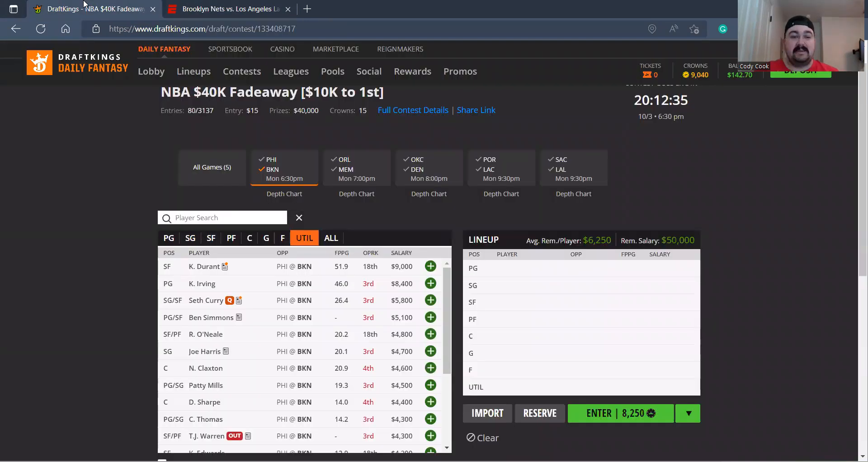
pyautogui.scroll(-3)
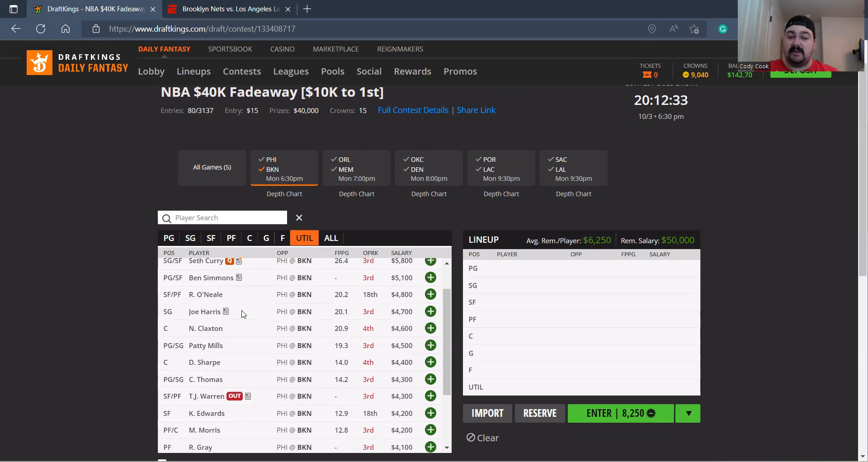
pyautogui.moveTo(209, 362)
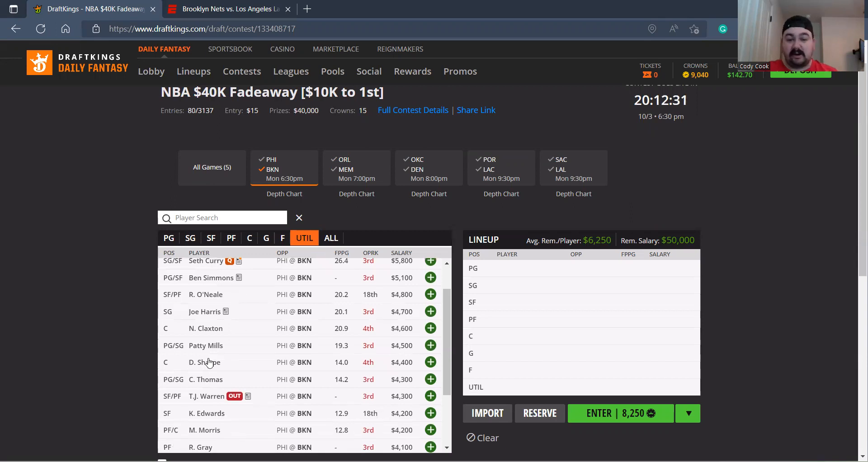
pyautogui.moveTo(204, 362)
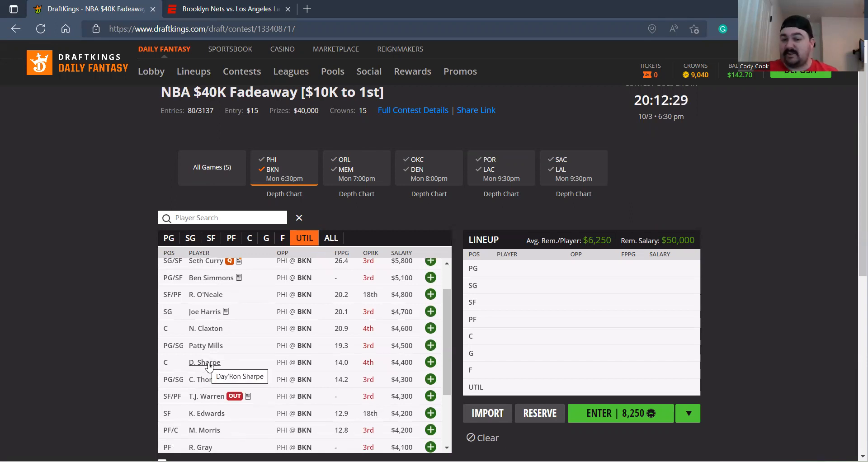
pyautogui.moveTo(218, 379)
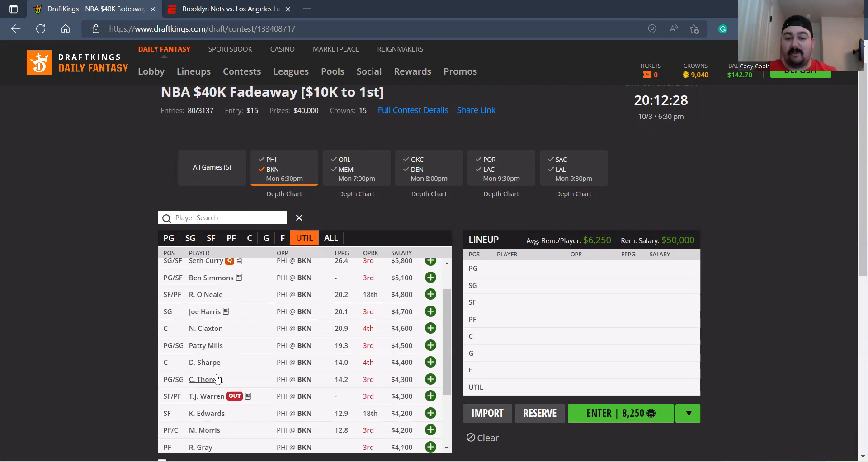
pyautogui.scroll(-3)
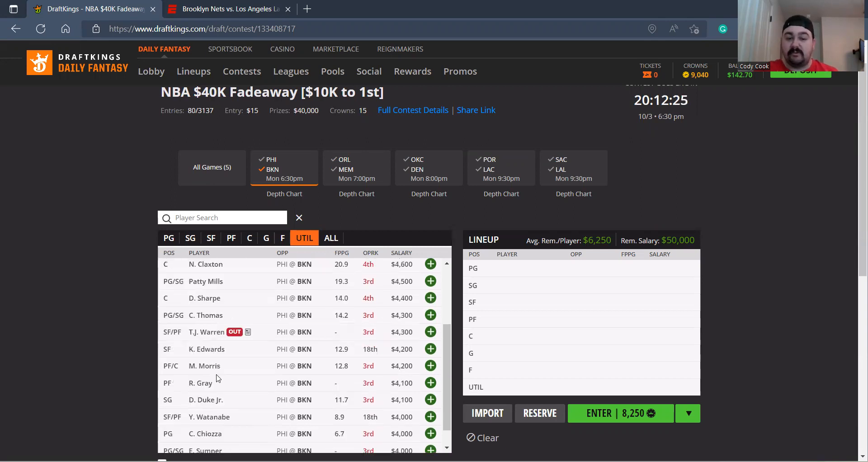
pyautogui.scroll(-3)
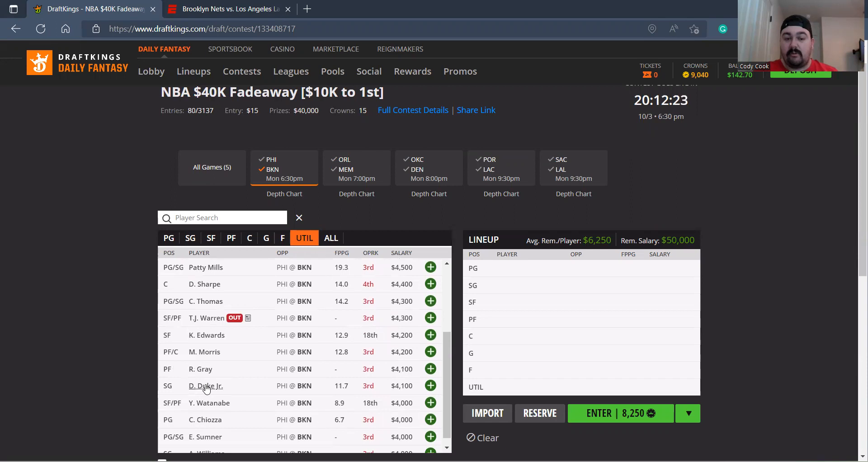
pyautogui.scroll(-3)
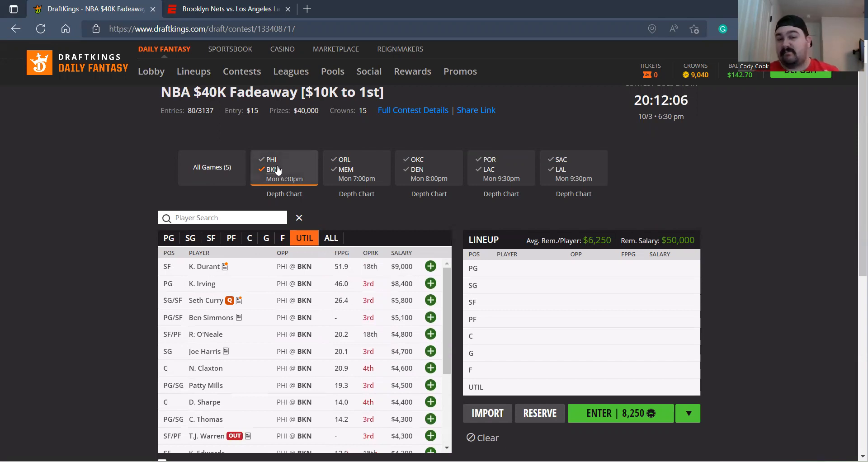
# Show the Orlando vs Memphis game's players, then switch to the ESPN box score
pyautogui.click(356, 167)
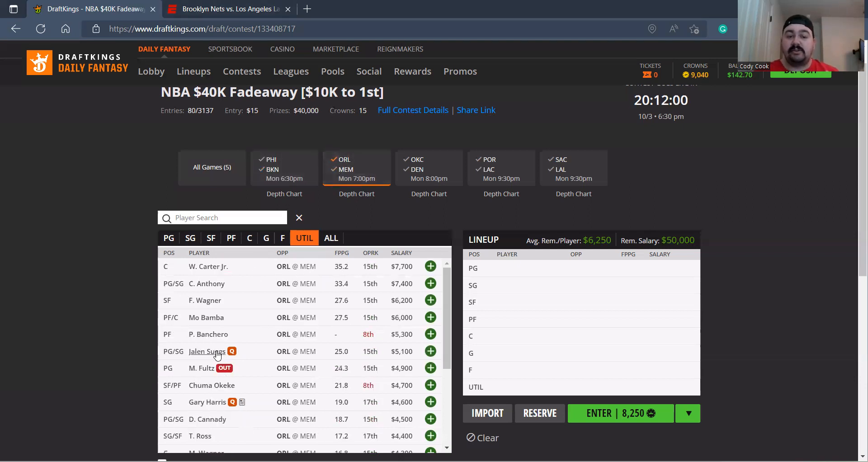
pyautogui.moveTo(206, 376)
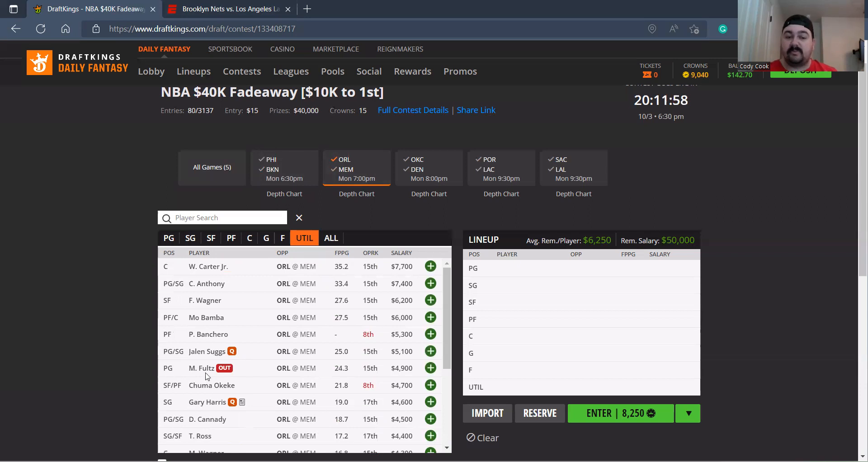
pyautogui.click(227, 9)
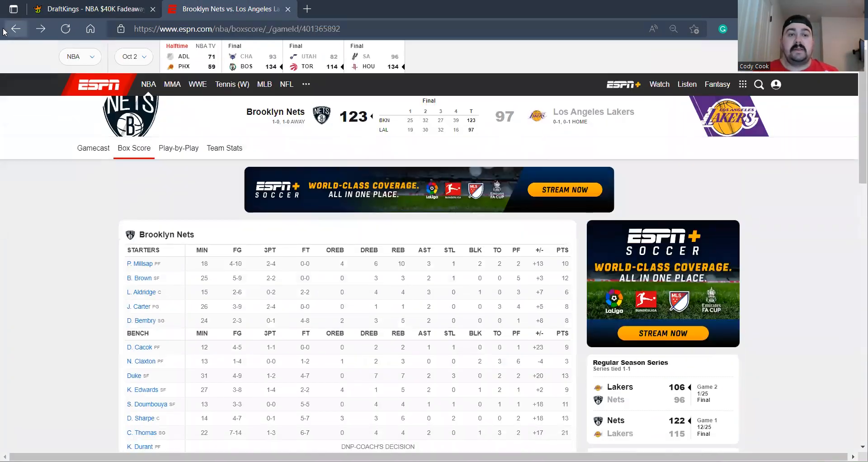
# From the Orlando Magic schedule, review the box score of the 97–98 loss to Boston
pyautogui.click(93, 147)
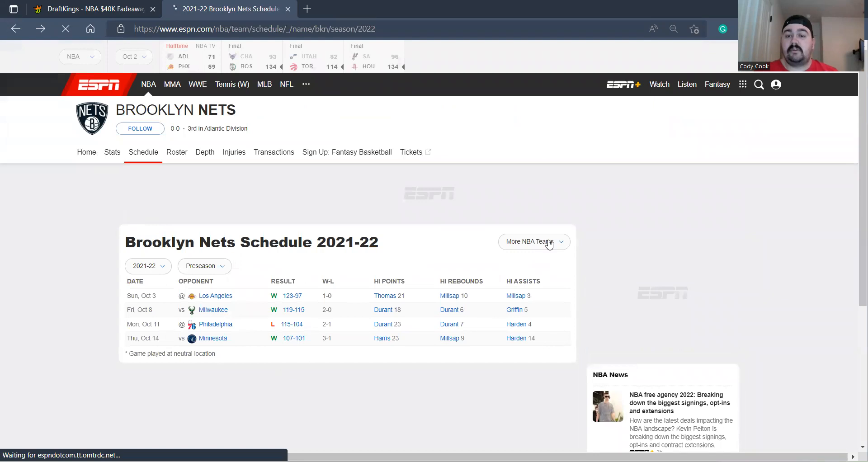
pyautogui.click(532, 242)
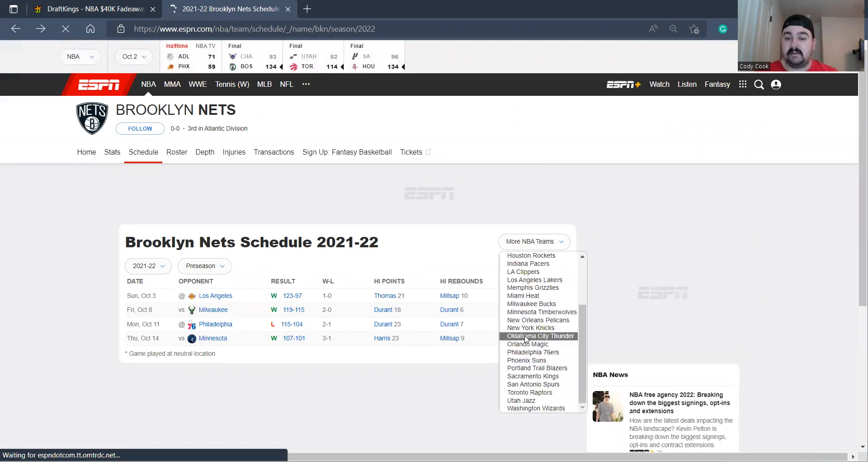
pyautogui.click(527, 344)
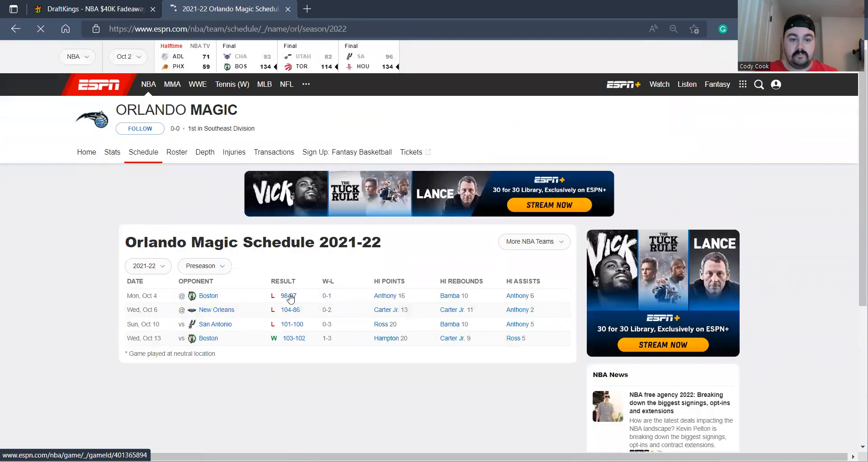
pyautogui.click(288, 296)
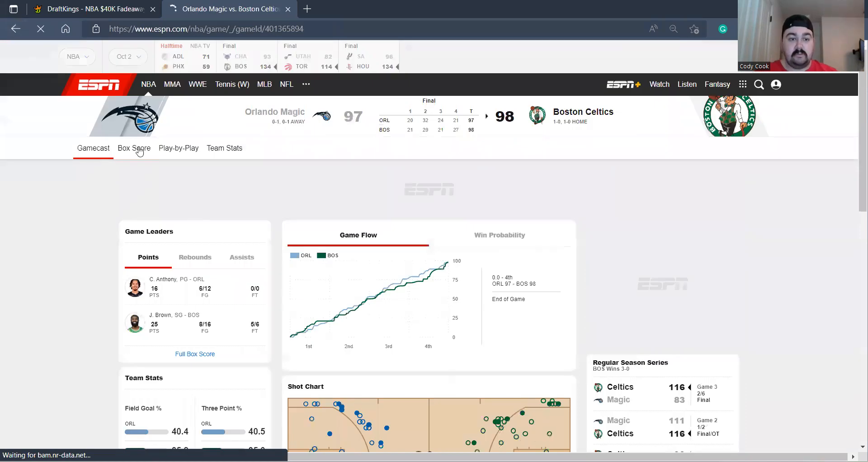
pyautogui.click(134, 147)
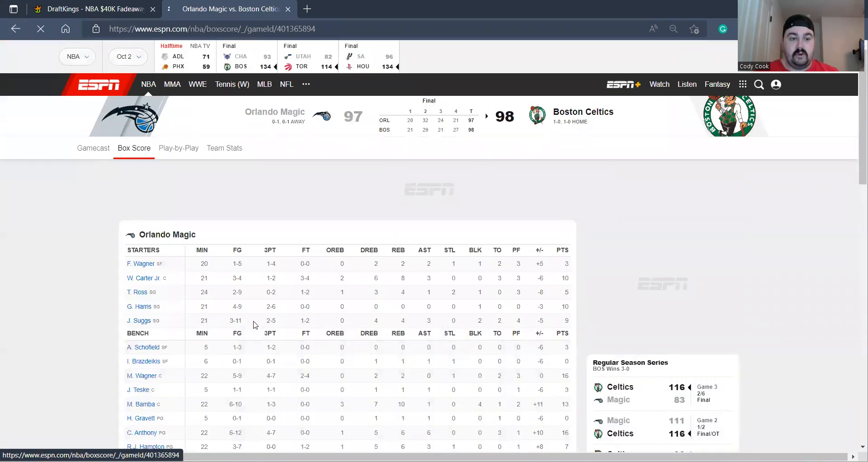
pyautogui.scroll(-3)
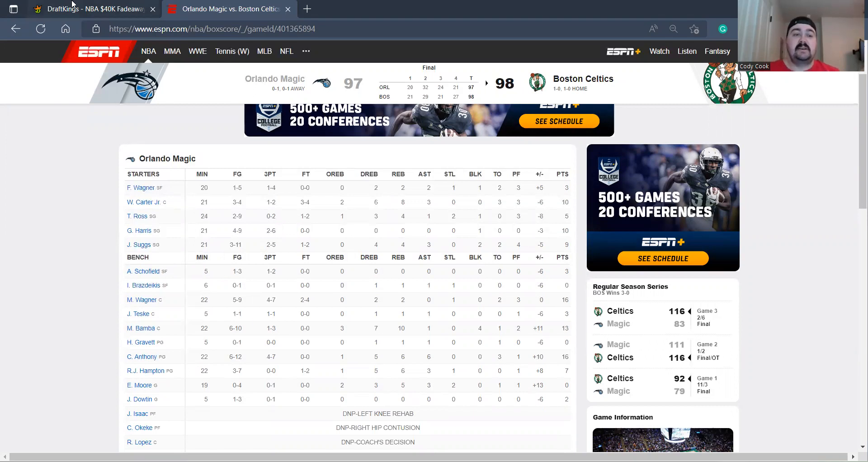
# Browse the Orlando player pool in DraftKings, rechecking ESPN's Magic–Celtics box score in between
pyautogui.click(89, 8)
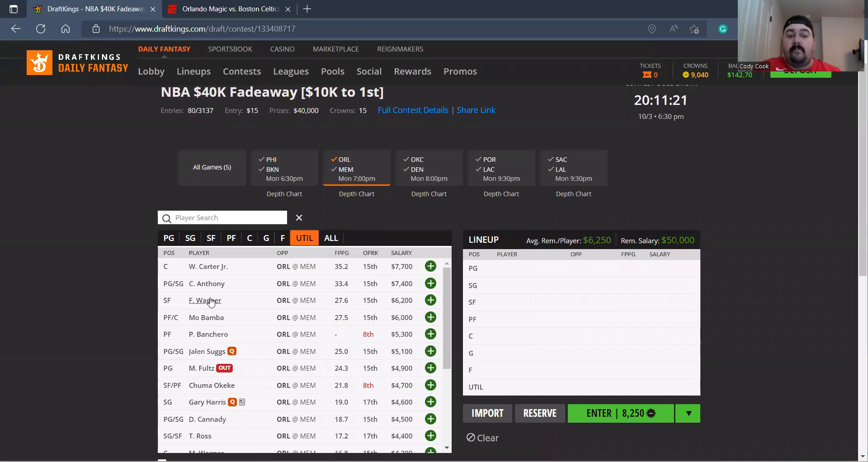
pyautogui.moveTo(223, 293)
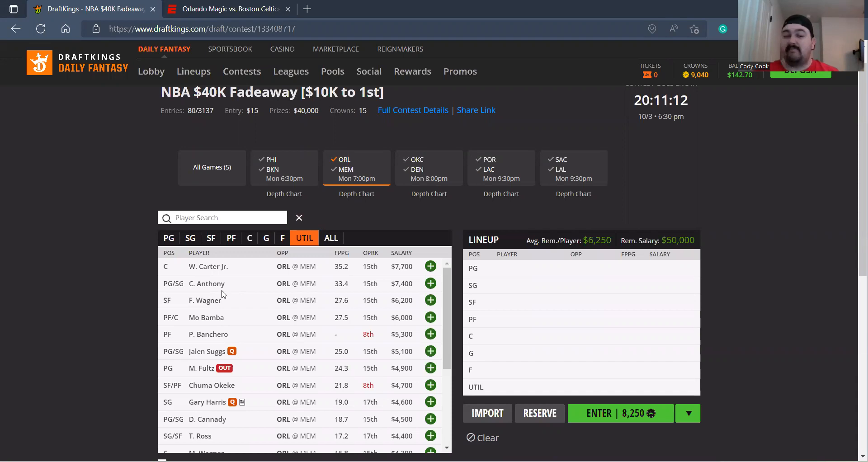
pyautogui.scroll(-3)
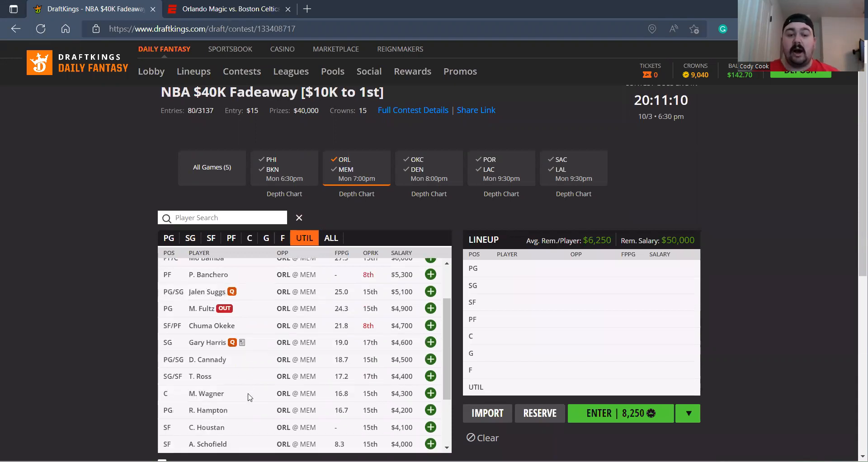
pyautogui.moveTo(234, 411)
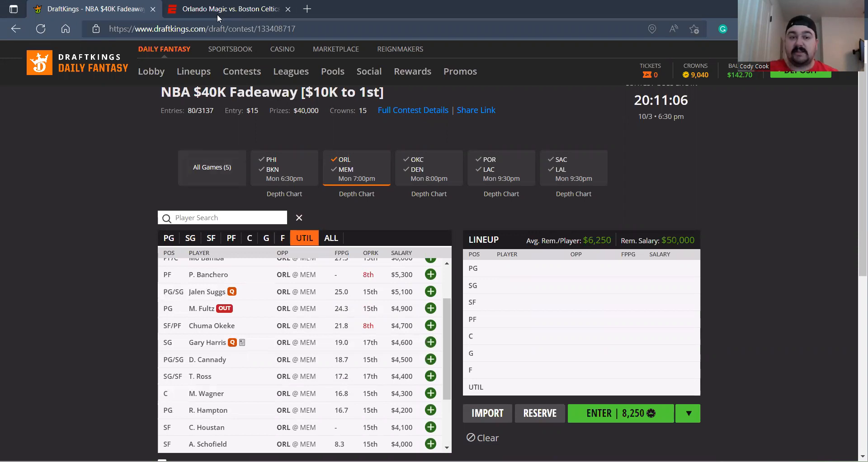
pyautogui.click(226, 9)
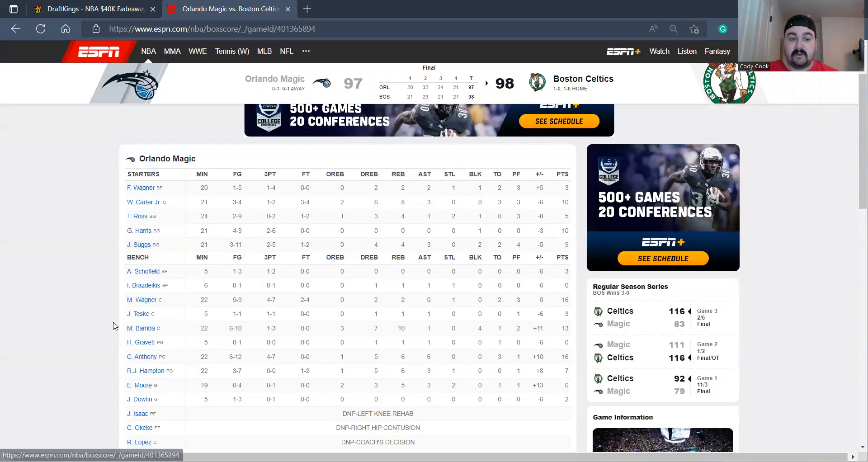
pyautogui.click(91, 8)
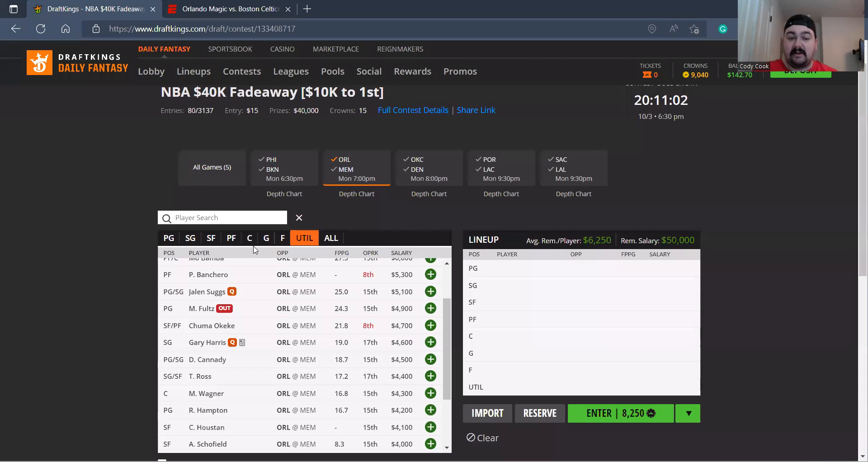
pyautogui.scroll(-3)
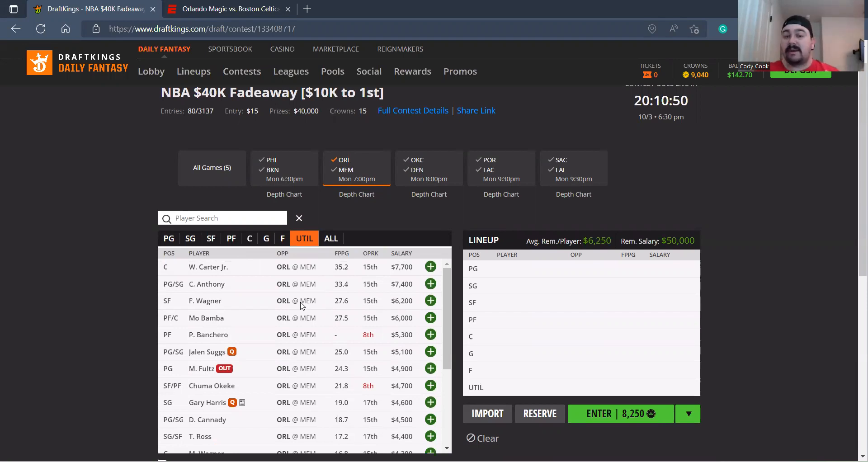
pyautogui.moveTo(357, 204)
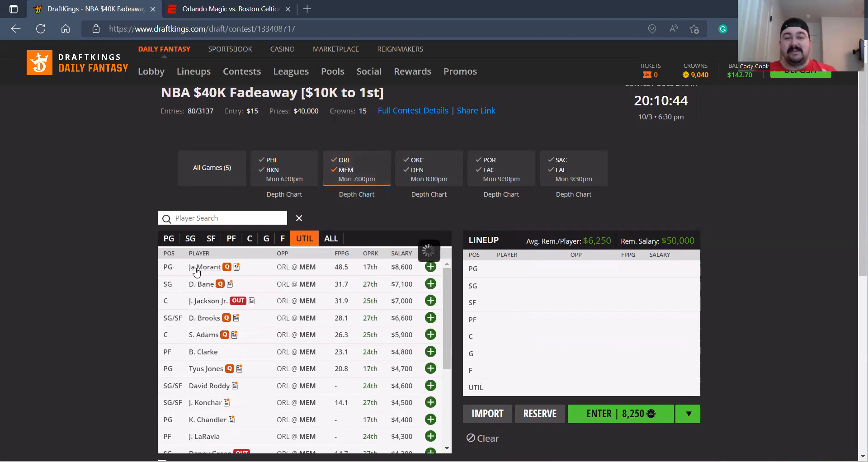
# Review the player cards of Ja Morant, Desmond Bane, Dillon Brooks and David Roddy
pyautogui.click(209, 267)
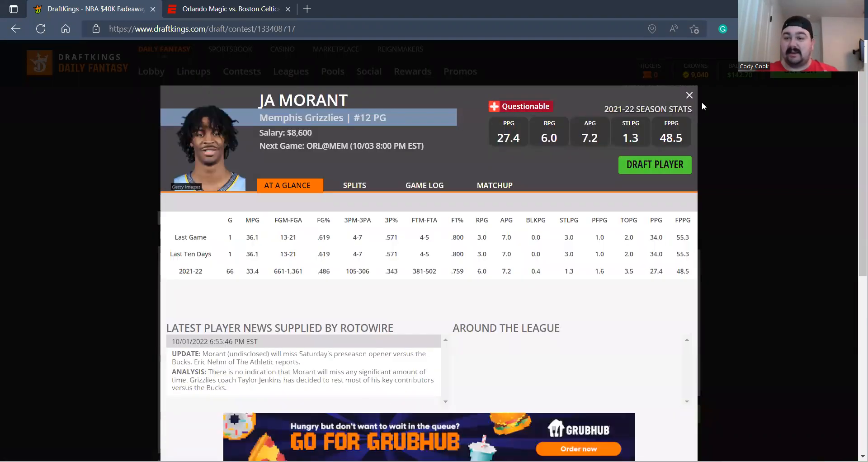
pyautogui.click(688, 95)
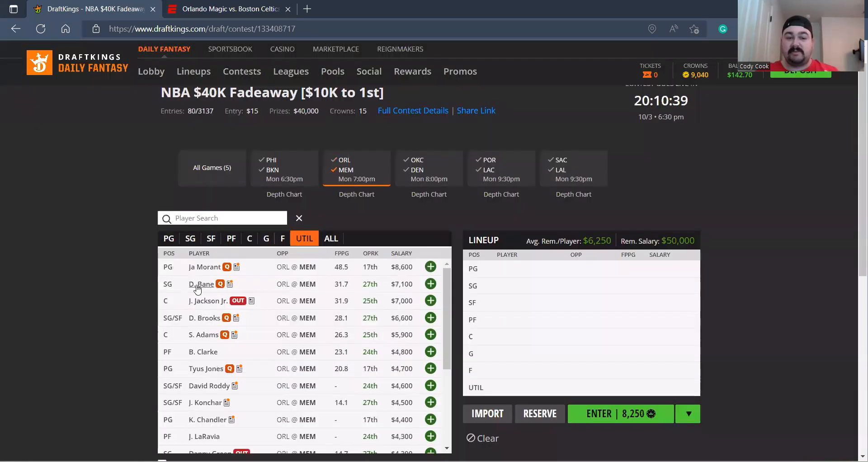
pyautogui.click(202, 284)
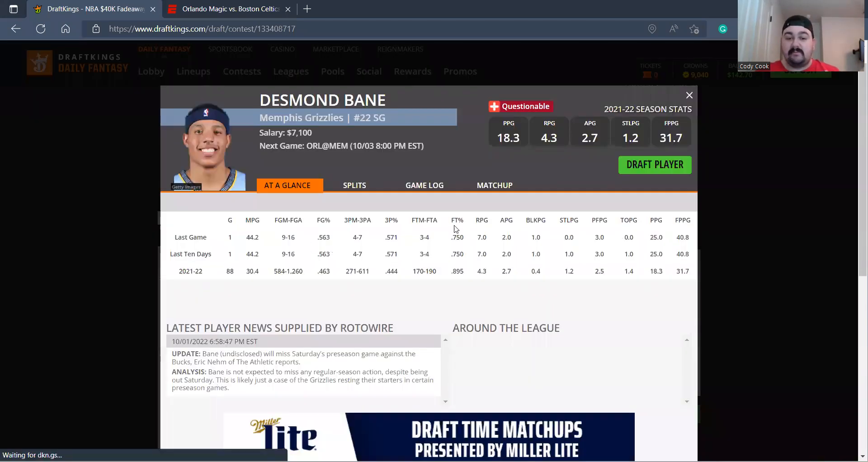
pyautogui.click(689, 95)
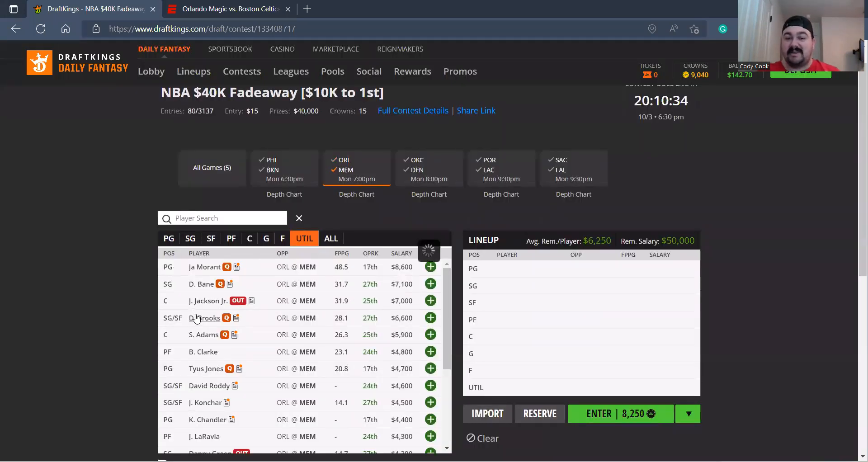
pyautogui.click(205, 317)
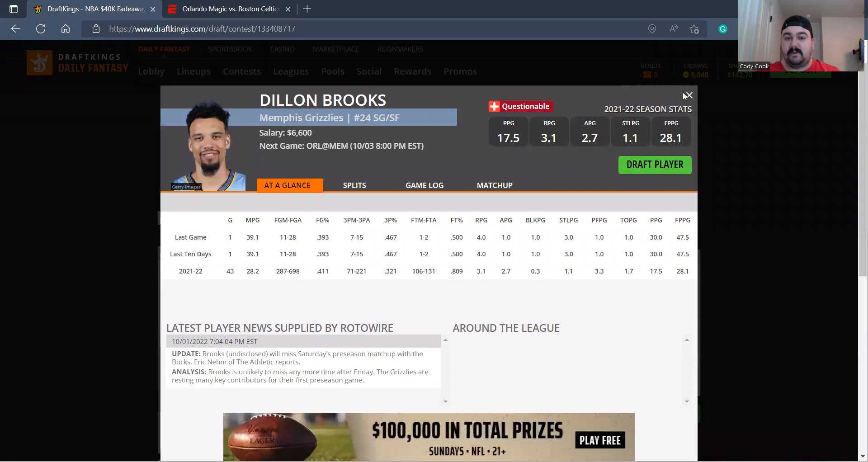
pyautogui.click(688, 95)
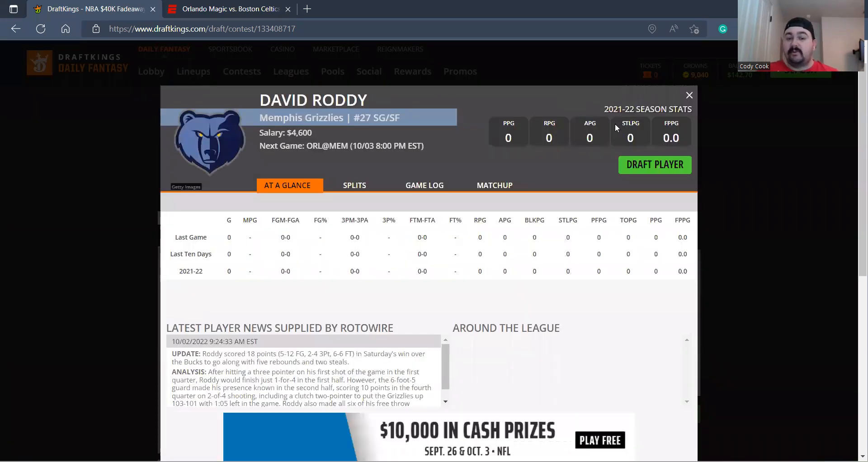
pyautogui.click(689, 95)
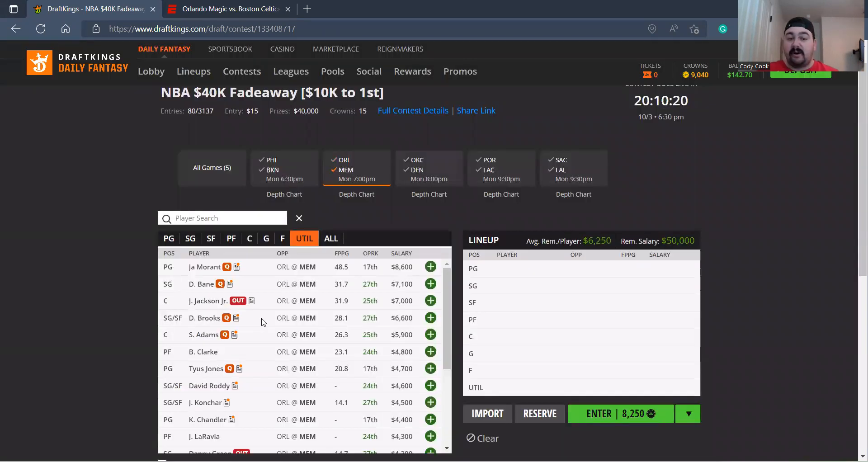
# Review the lower-salaried Grizzlies' cards: John Konchar, Kennedy Chandler and Ziaire Williams
pyautogui.click(209, 402)
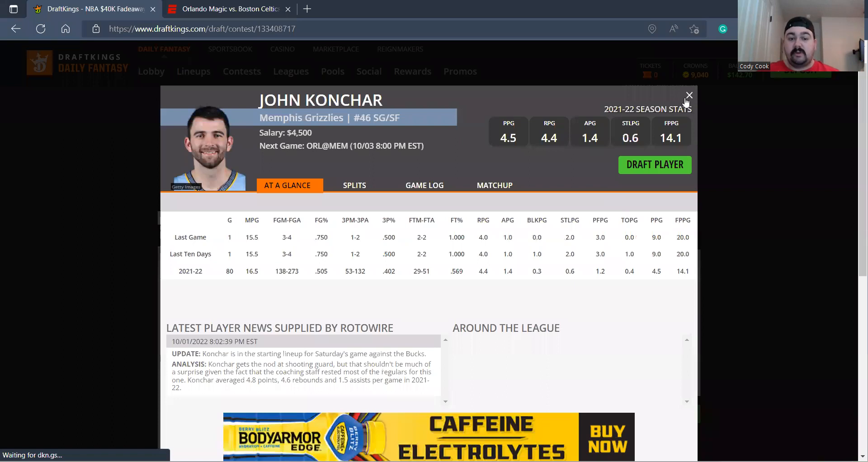
pyautogui.click(689, 94)
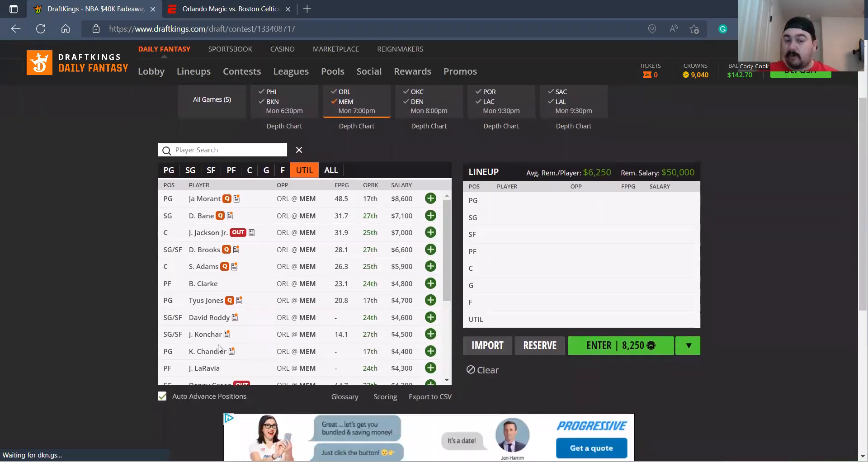
pyautogui.click(207, 351)
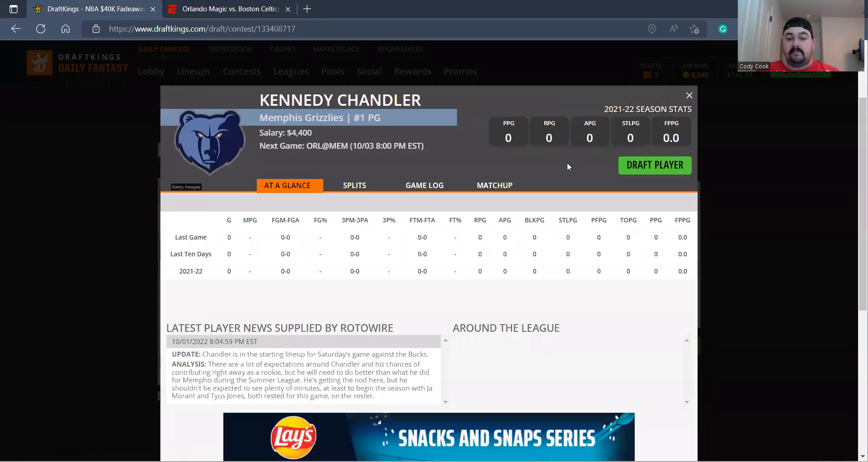
pyautogui.click(689, 95)
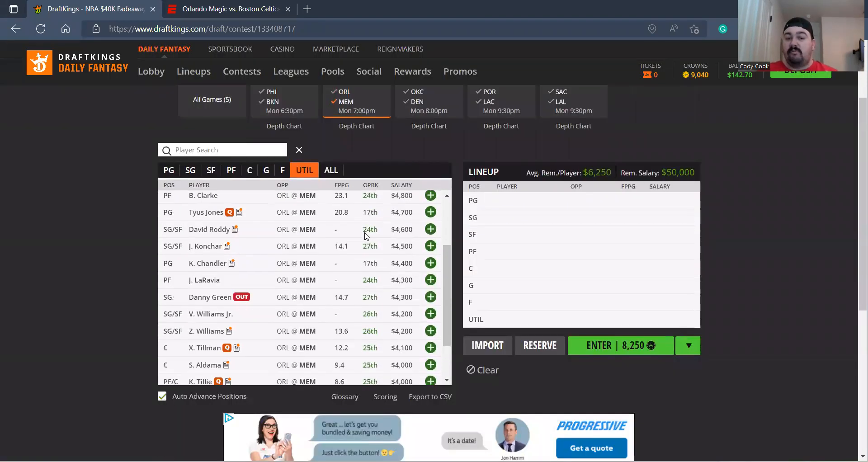
pyautogui.scroll(-3)
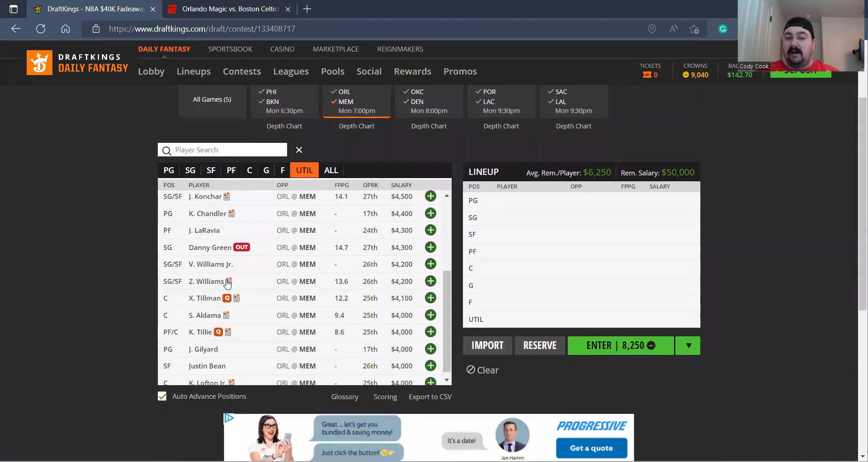
pyautogui.click(206, 282)
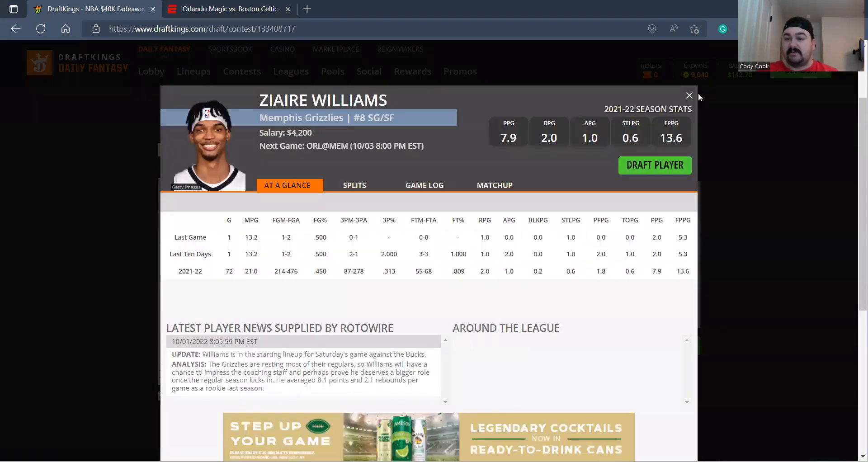
pyautogui.click(689, 95)
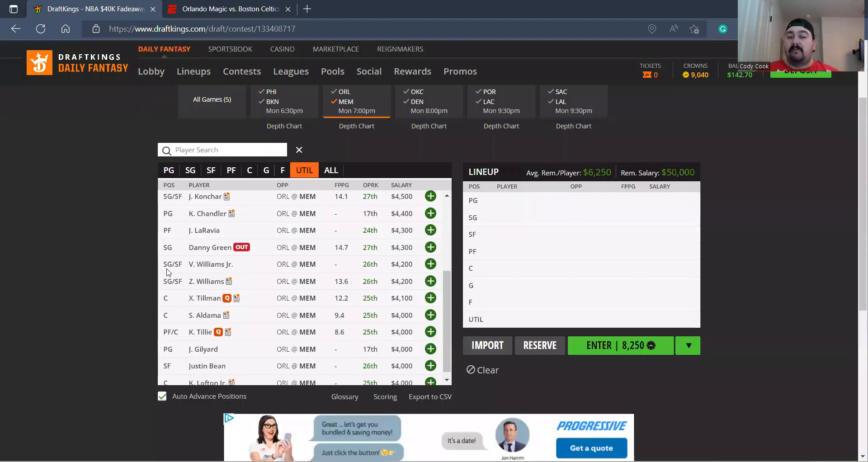
pyautogui.scroll(-3)
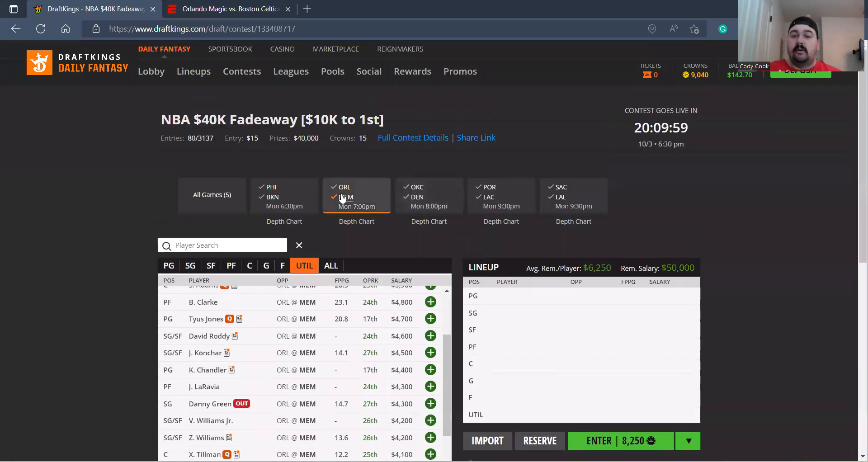
# List the OKC players from the OKC–DEN game and check S. Gilgeous-Alexander's season stats
pyautogui.click(428, 195)
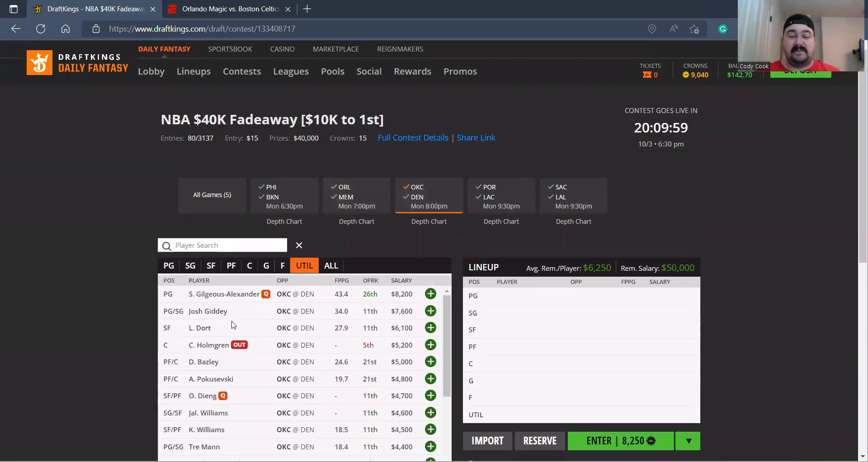
pyautogui.scroll(-3)
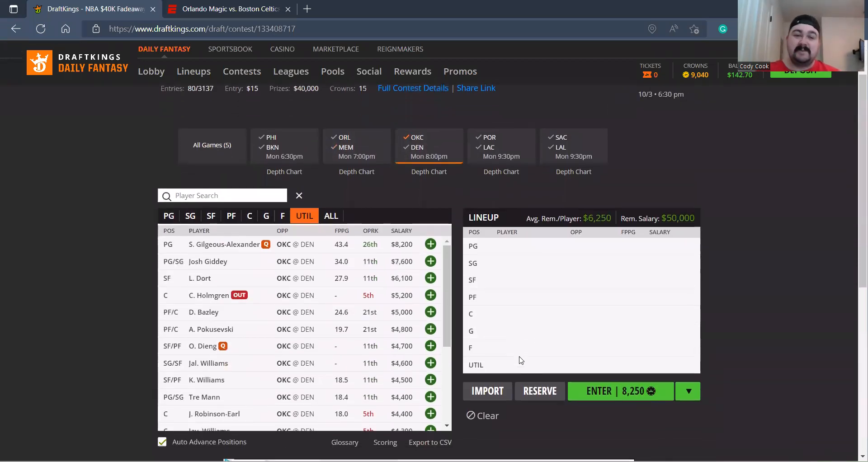
pyautogui.click(430, 244)
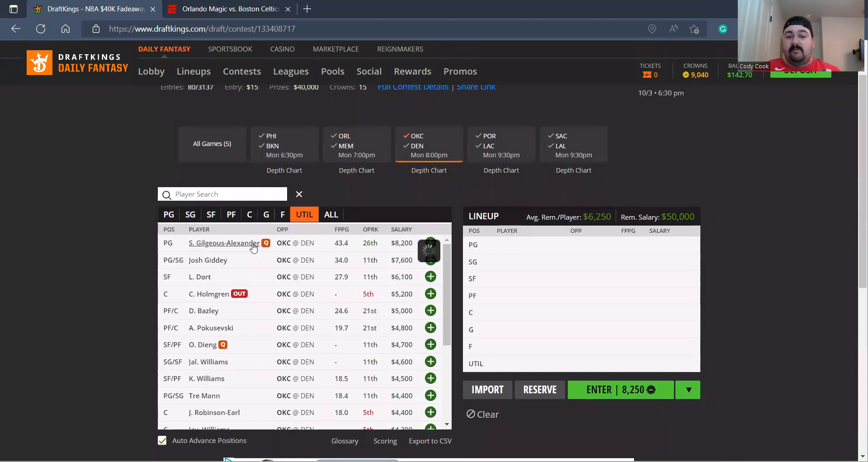
pyautogui.click(223, 244)
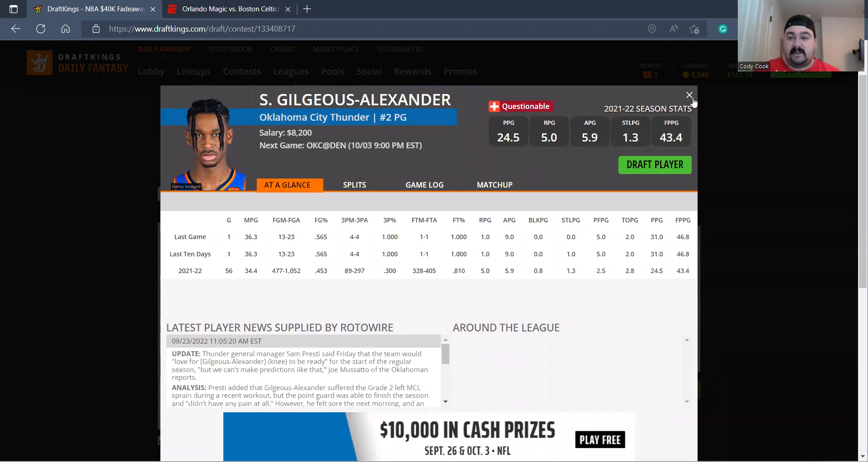
pyautogui.click(689, 95)
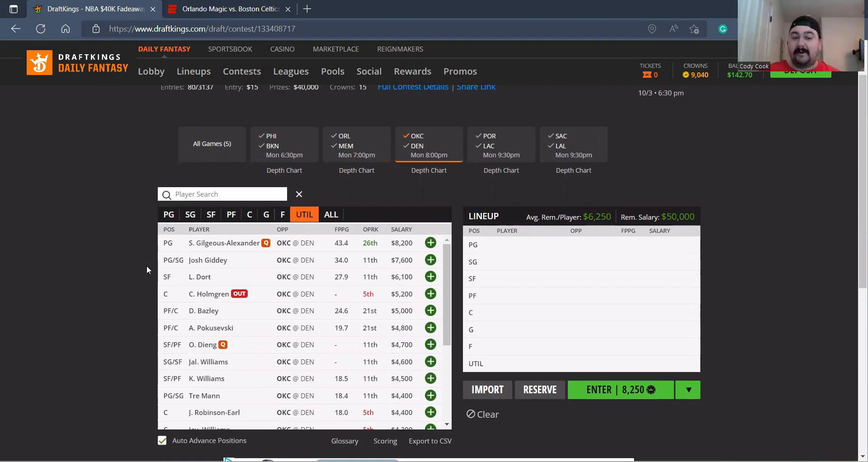
pyautogui.scroll(-3)
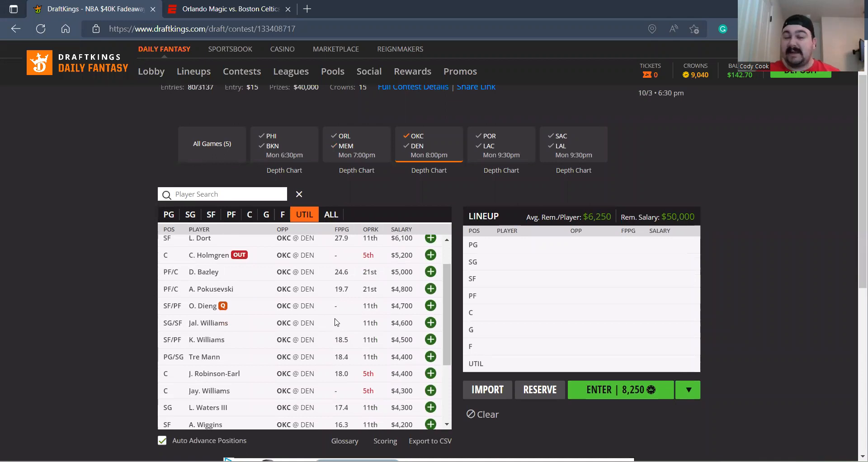
pyautogui.scroll(-3)
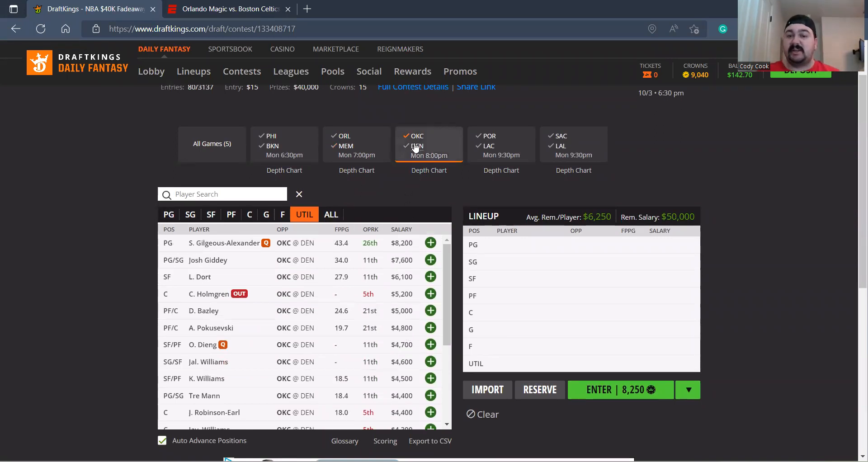
# List the Denver Nuggets players from the OKC–DEN game and review their salaries and projections
pyautogui.click(416, 146)
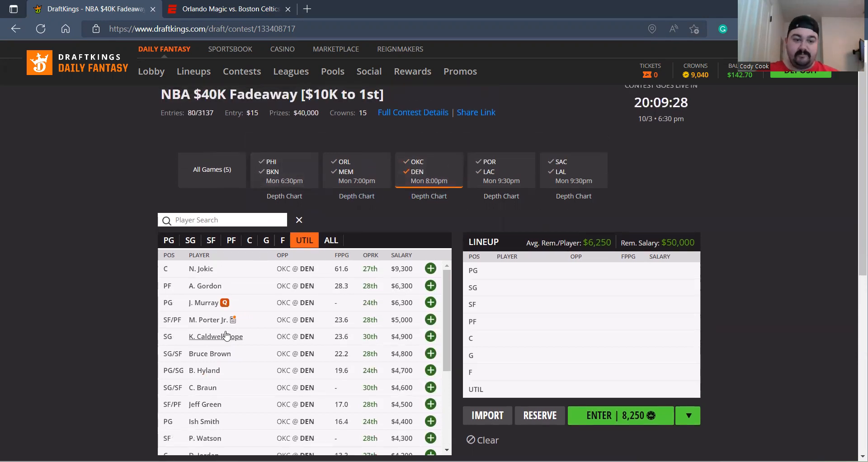
pyautogui.scroll(-3)
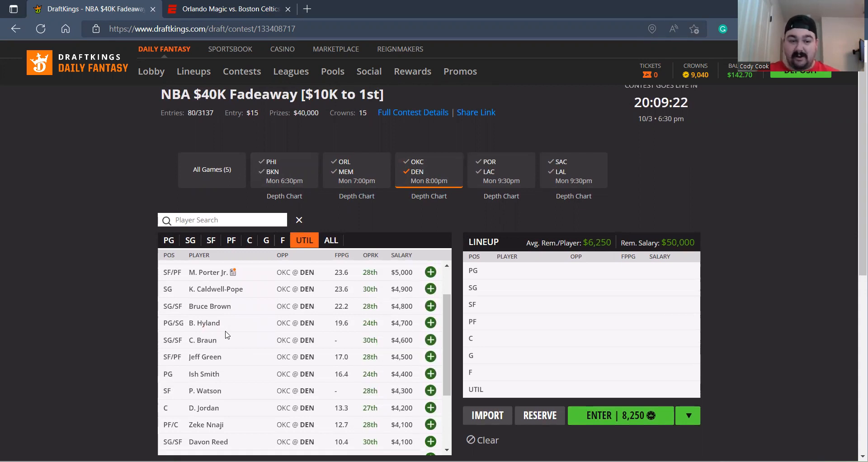
pyautogui.scroll(-3)
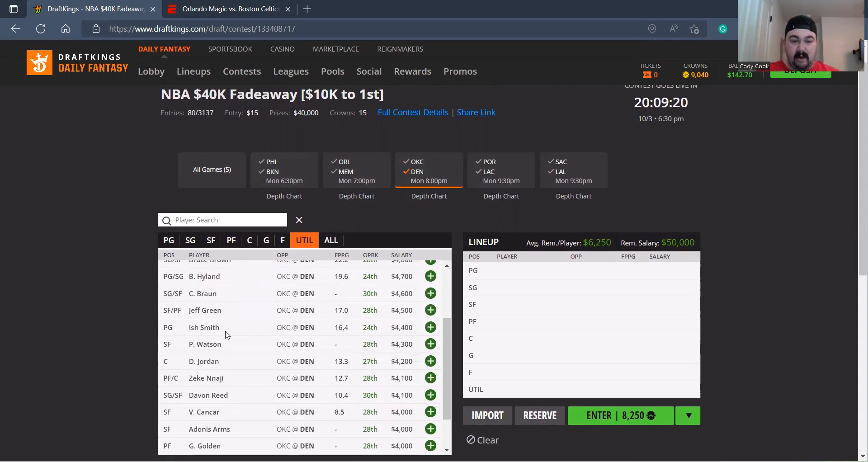
pyautogui.scroll(3)
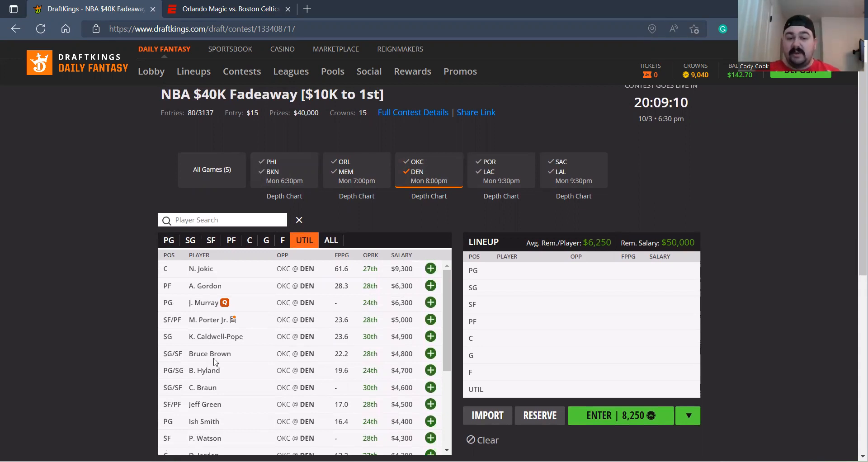
pyautogui.moveTo(213, 356)
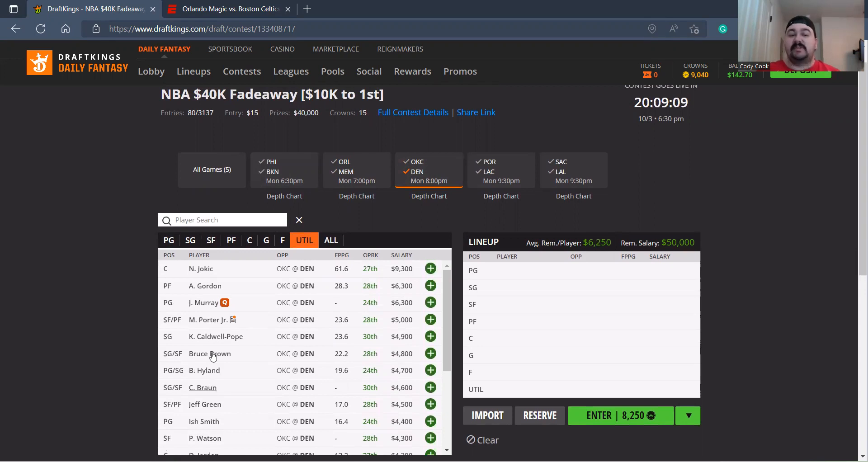
pyautogui.moveTo(416, 180)
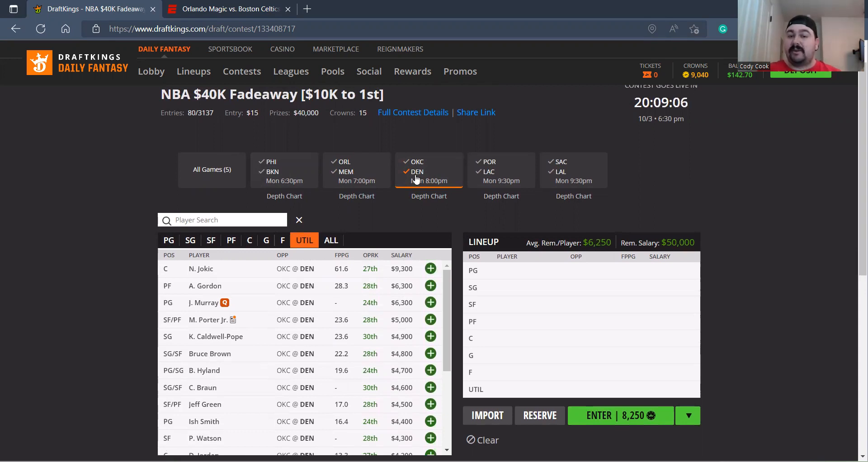
# List the Portland players from the POR–LAC game, review salaries, then switch to ESPN
pyautogui.click(500, 170)
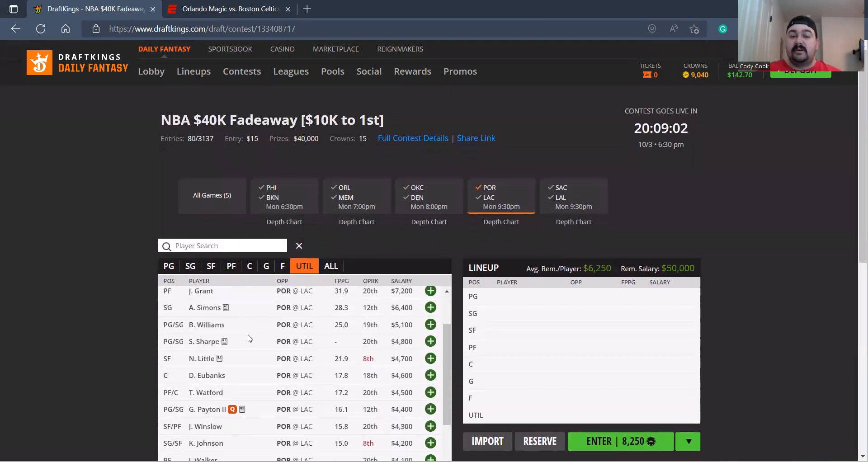
pyautogui.scroll(-3)
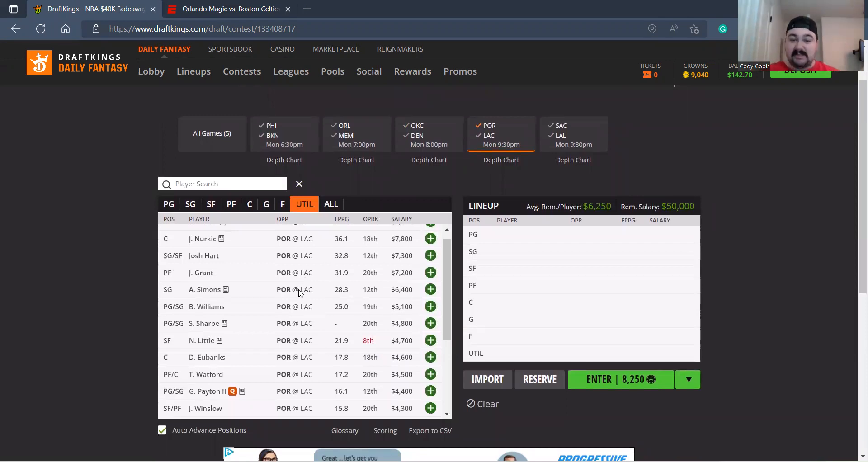
pyautogui.moveTo(217, 343)
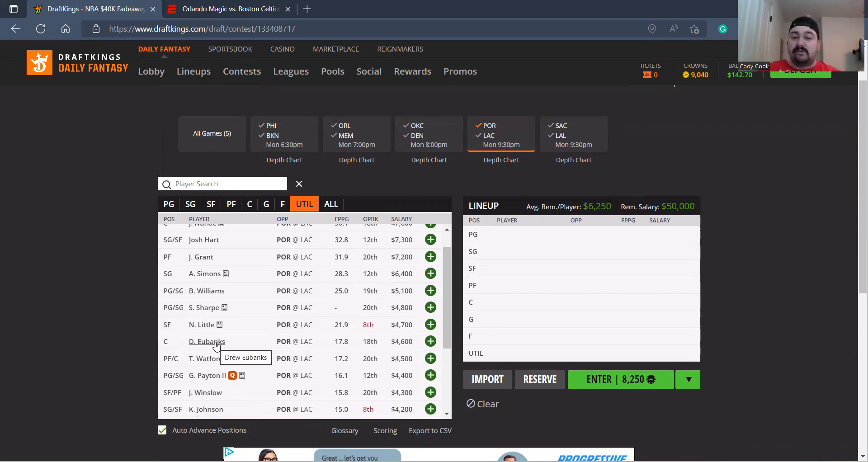
pyautogui.scroll(-3)
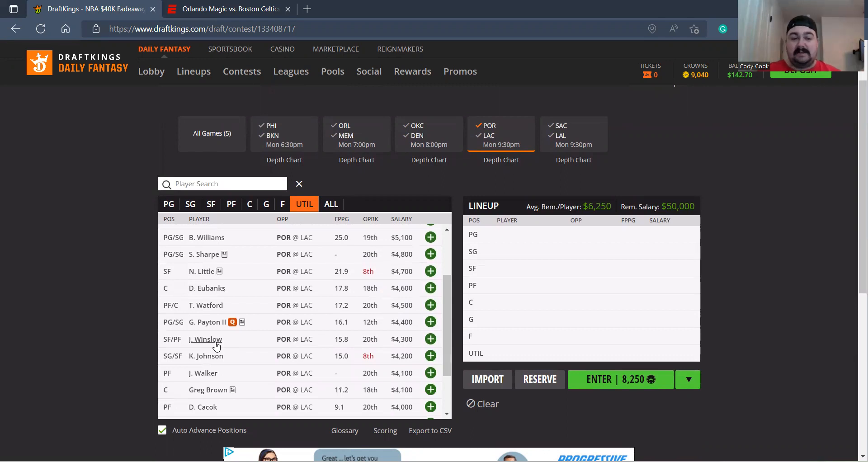
pyautogui.scroll(3)
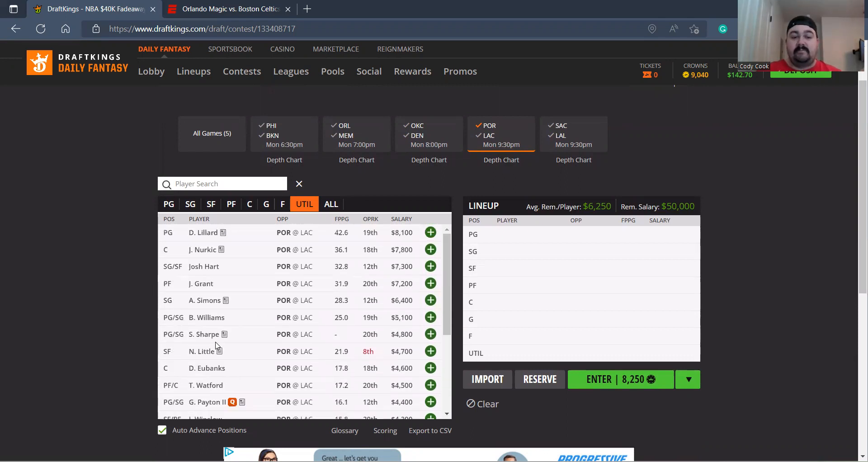
pyautogui.click(227, 9)
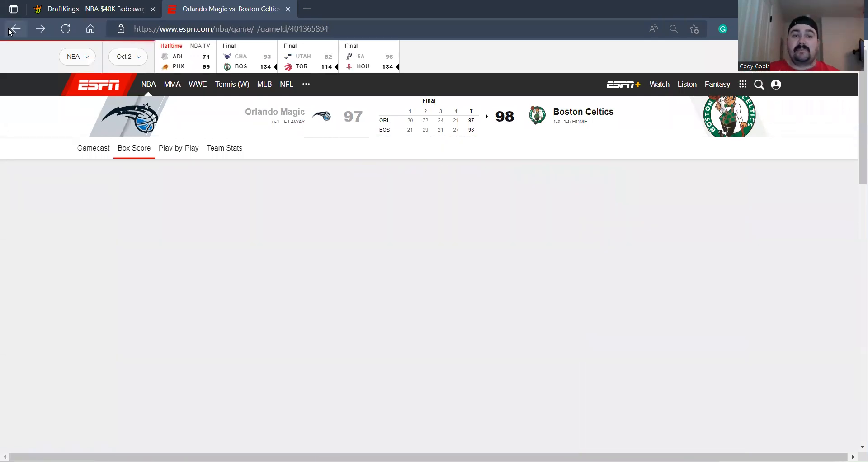
# From the Magic schedule, reach Portland's schedule via More NBA Teams and open the Golden State game
pyautogui.click(93, 147)
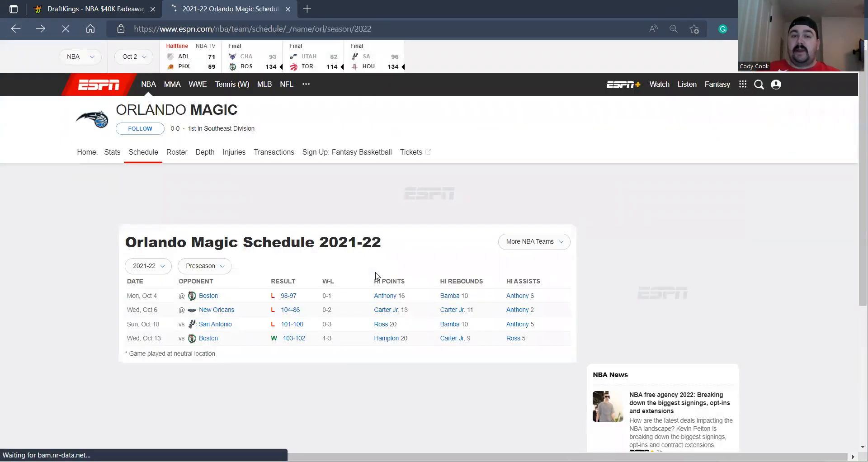
pyautogui.click(532, 242)
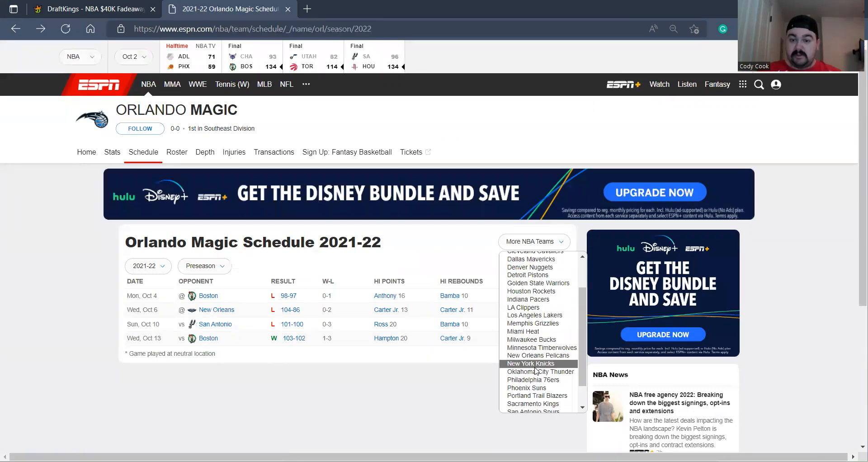
pyautogui.moveTo(536, 396)
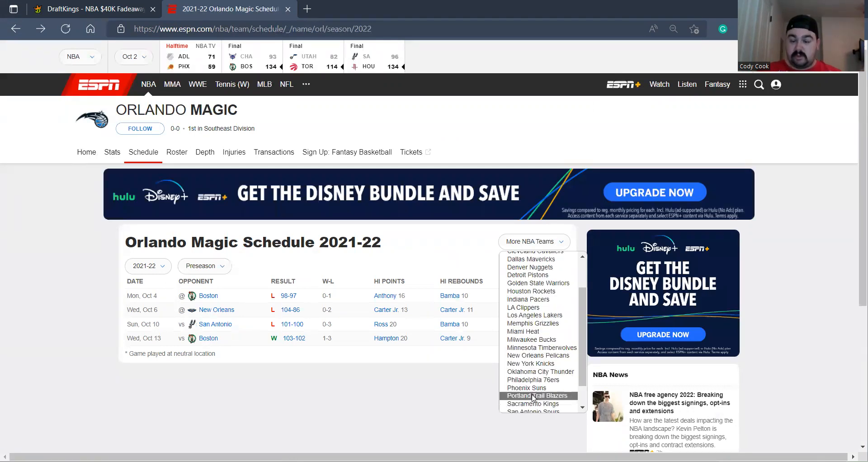
pyautogui.click(536, 395)
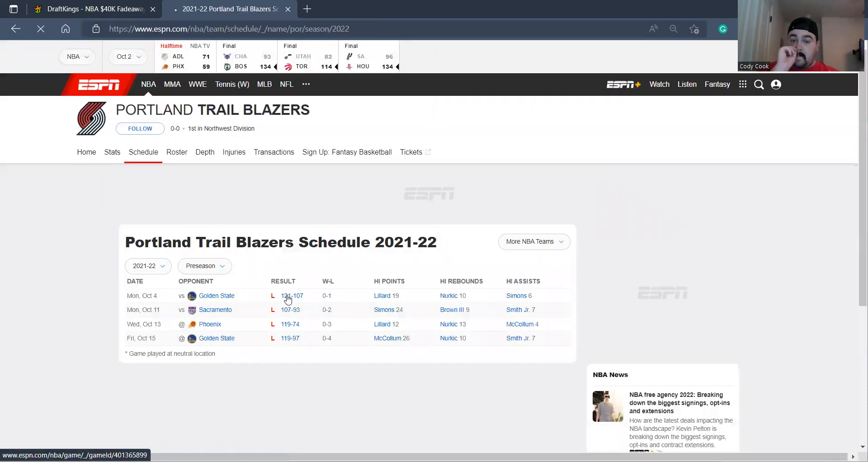
pyautogui.click(292, 295)
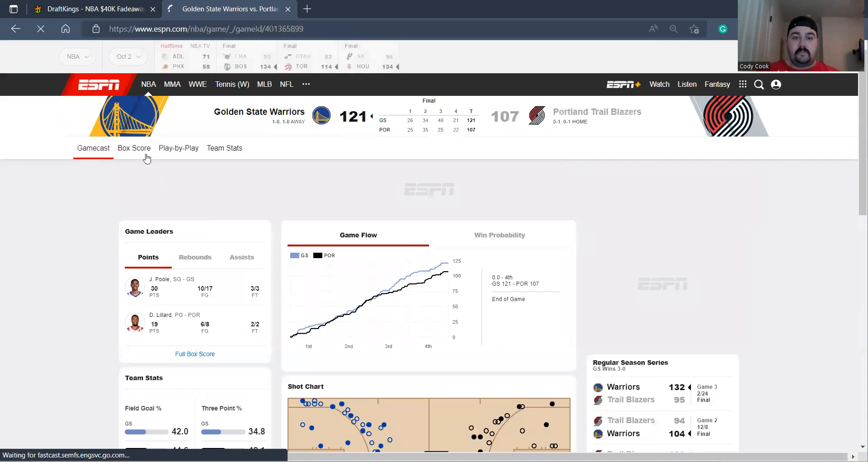
# Review the Warriors–Trail Blazers 121–107 box score, then return to the DraftKings contest
pyautogui.click(134, 147)
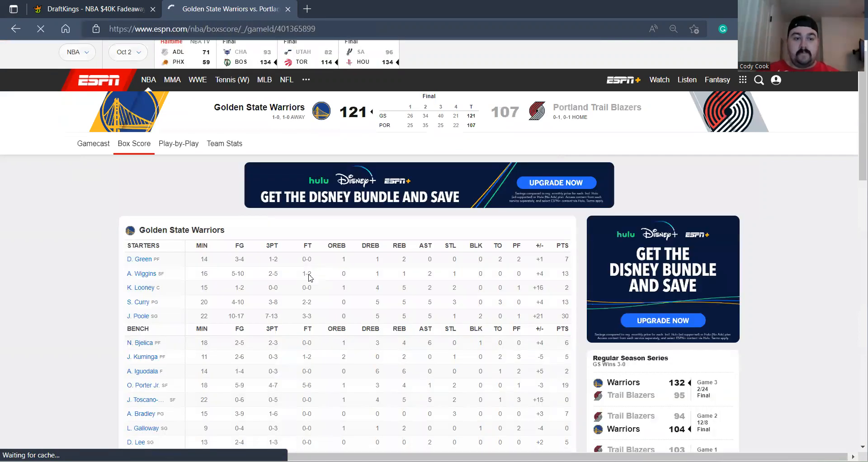
pyautogui.scroll(-3)
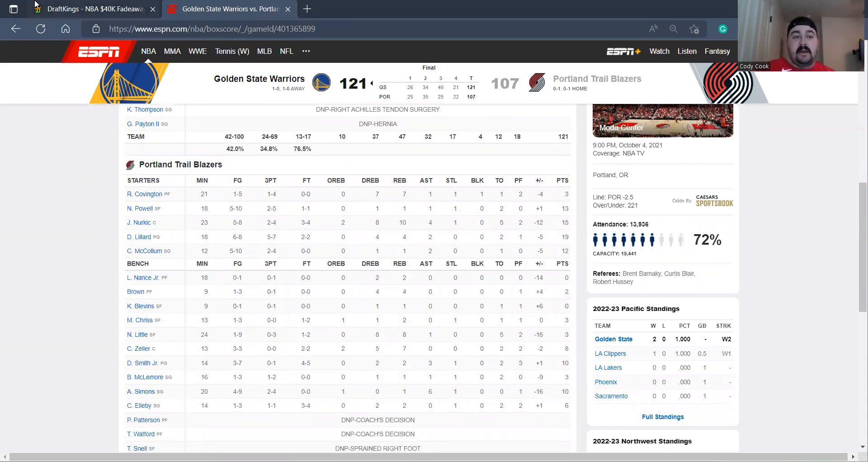
pyautogui.click(89, 9)
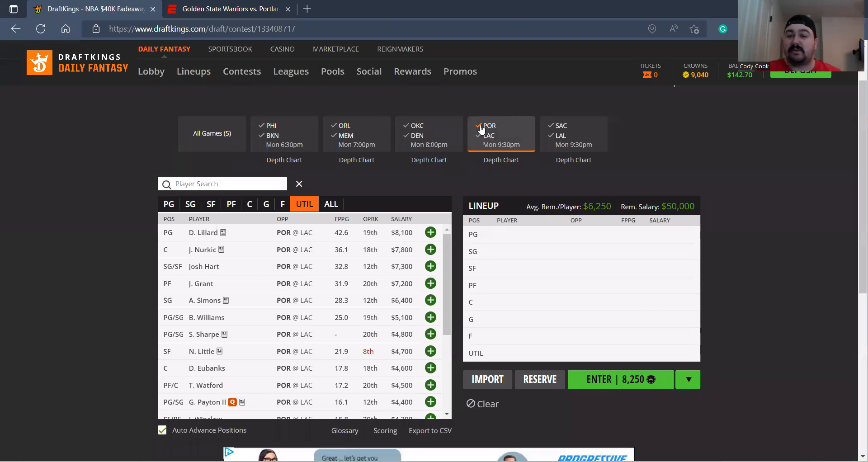
# Show the Clippers players from the POR–LAC game and review Kawhi Leonard's player card
pyautogui.click(479, 136)
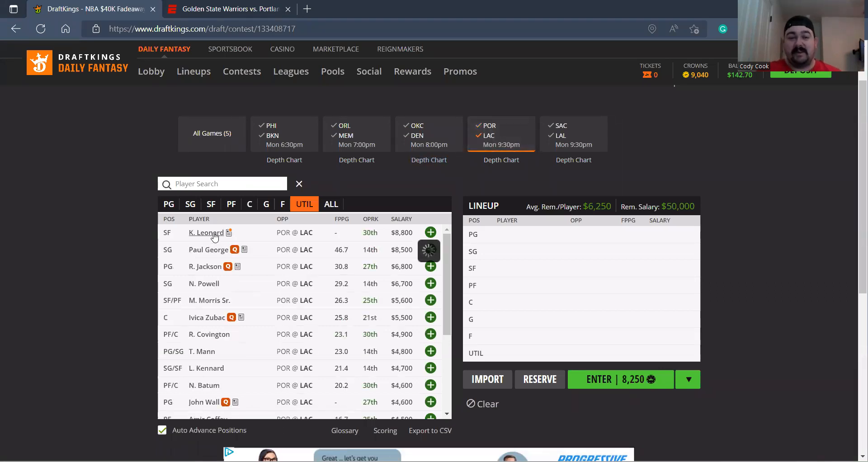
pyautogui.click(206, 232)
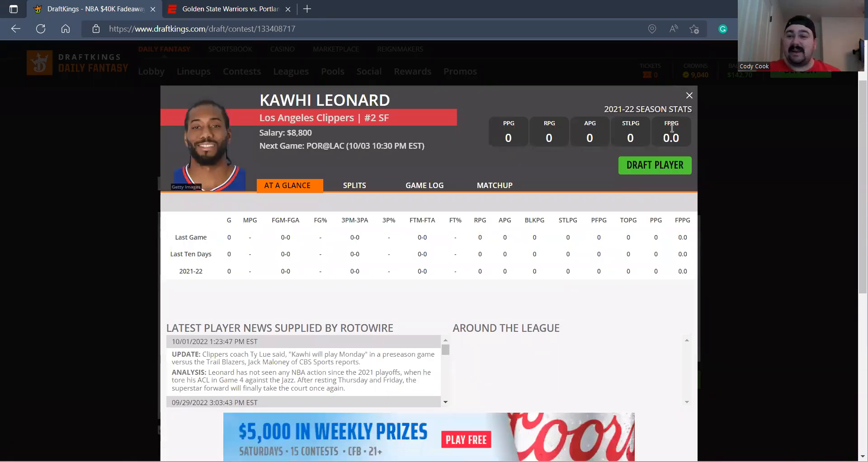
pyautogui.click(688, 95)
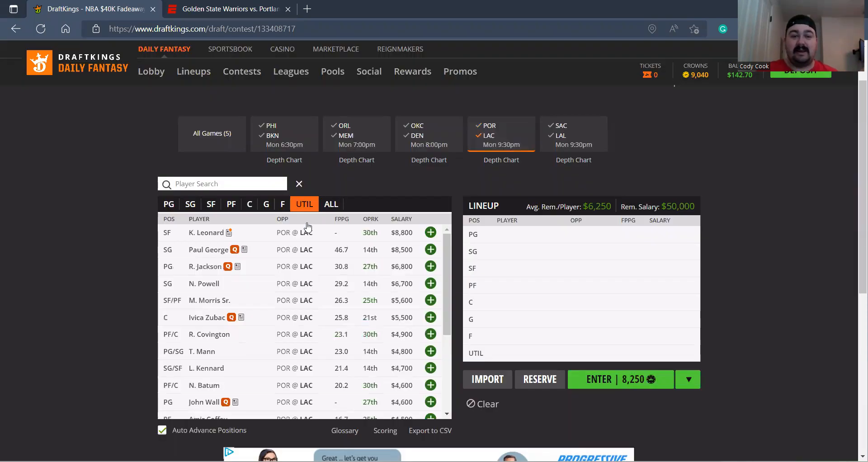
pyautogui.click(431, 249)
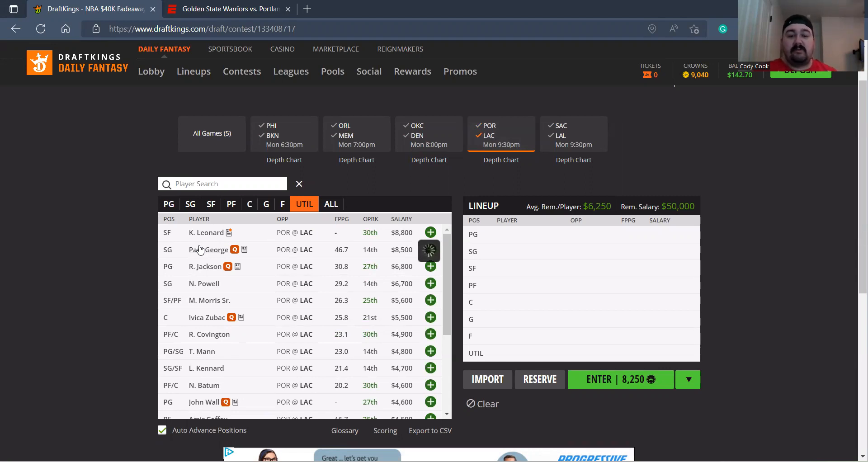
# Review Paul George's stats and injury news, then list players from all five games
pyautogui.click(208, 250)
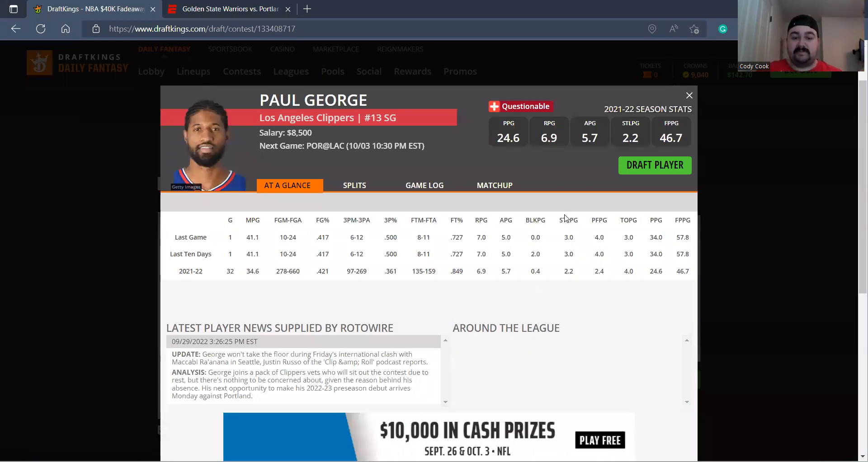
pyautogui.moveTo(718, 92)
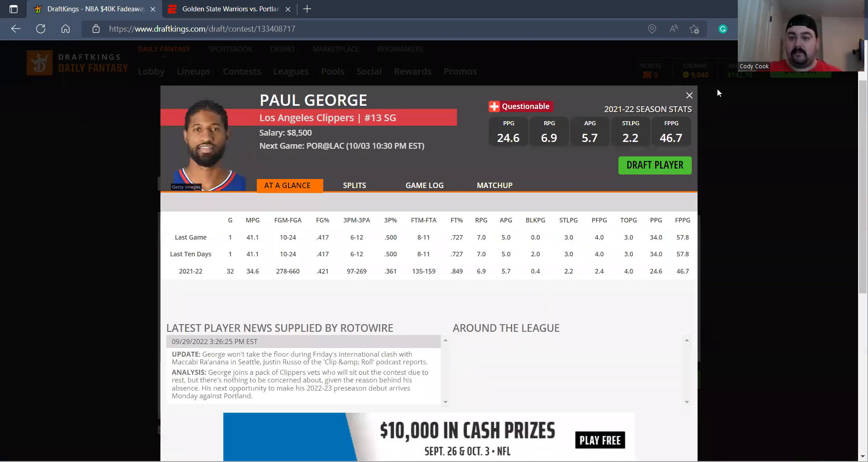
pyautogui.click(689, 95)
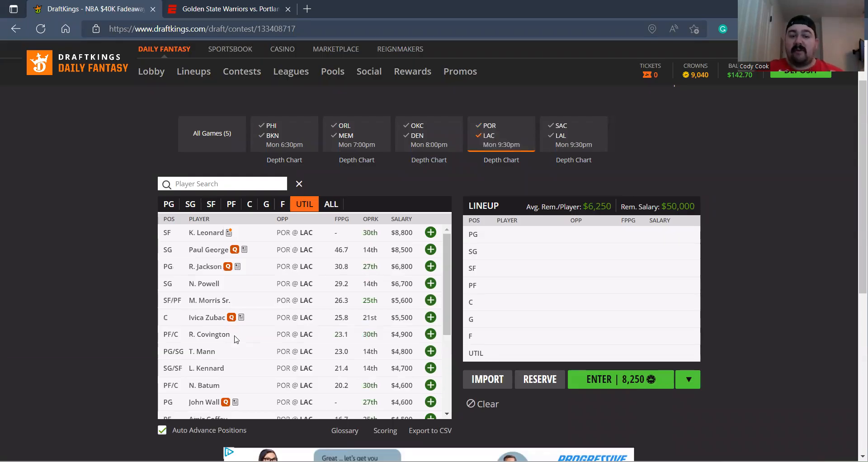
pyautogui.moveTo(297, 264)
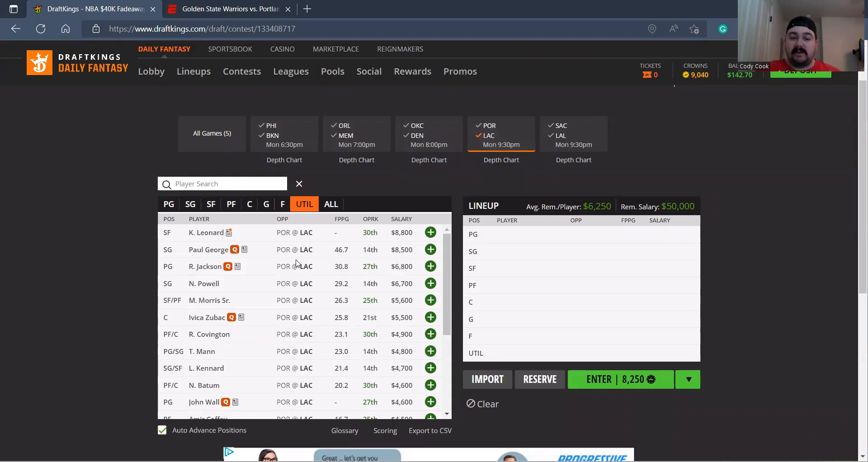
pyautogui.scroll(-3)
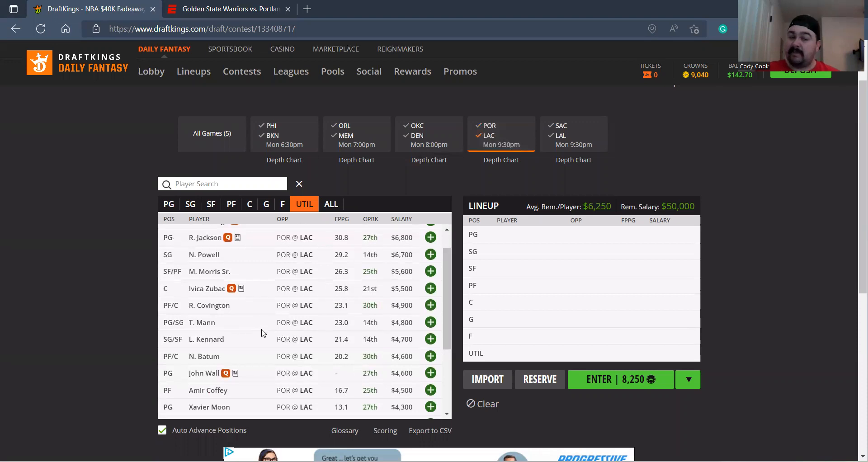
pyautogui.scroll(-3)
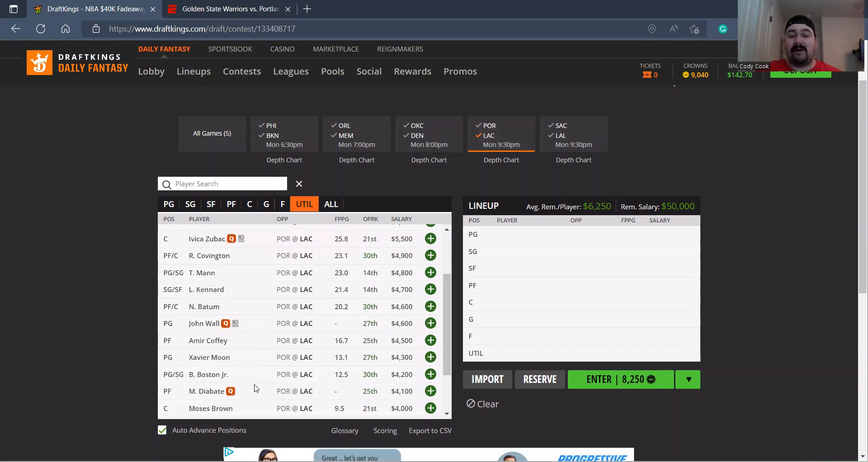
pyautogui.moveTo(201, 275)
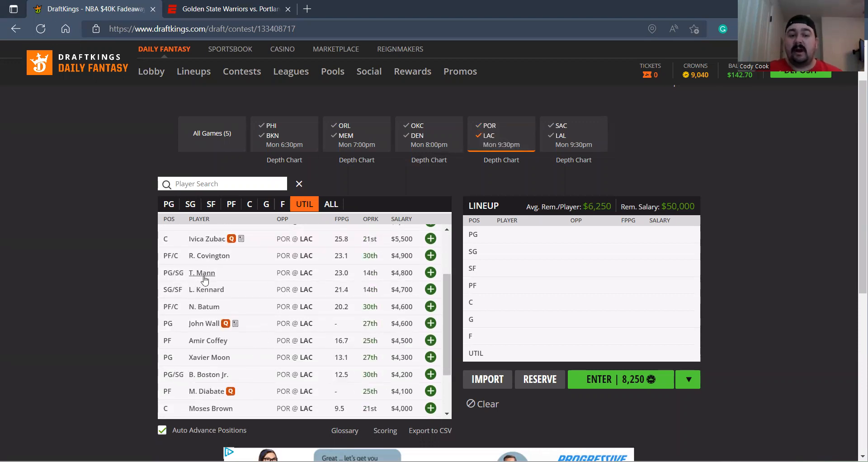
pyautogui.moveTo(207, 290)
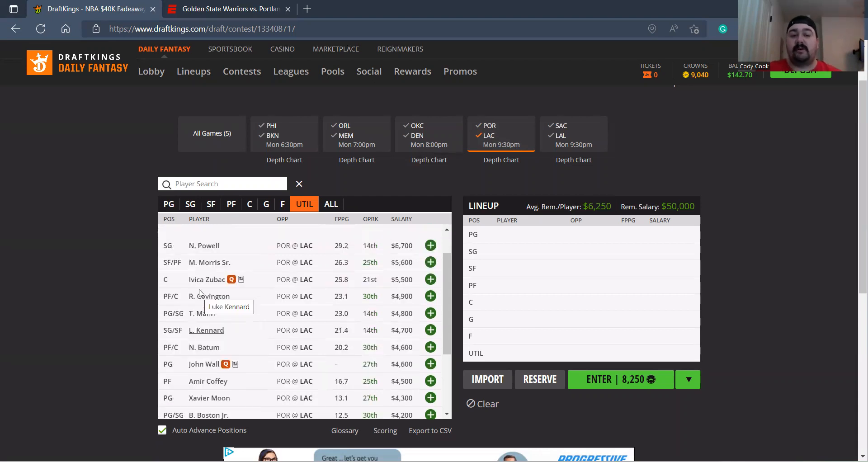
pyautogui.click(212, 133)
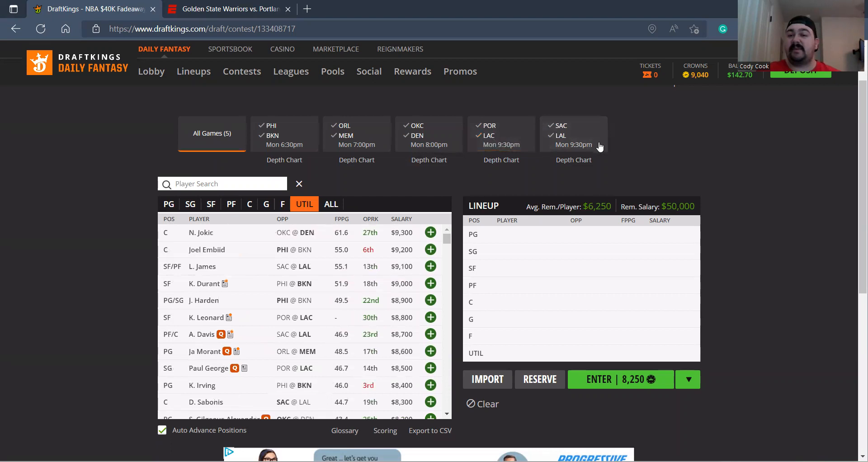
# Narrow the pool to the Kings–Lakers game and review Keegan Murray's player card
pyautogui.click(573, 133)
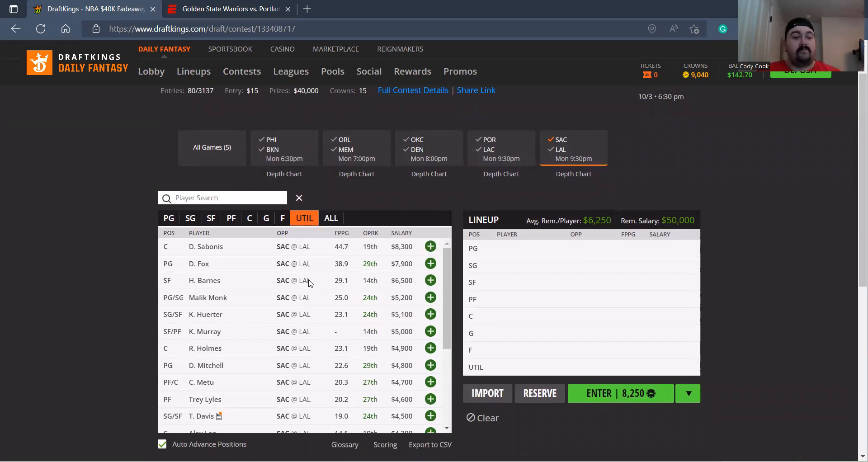
pyautogui.click(204, 330)
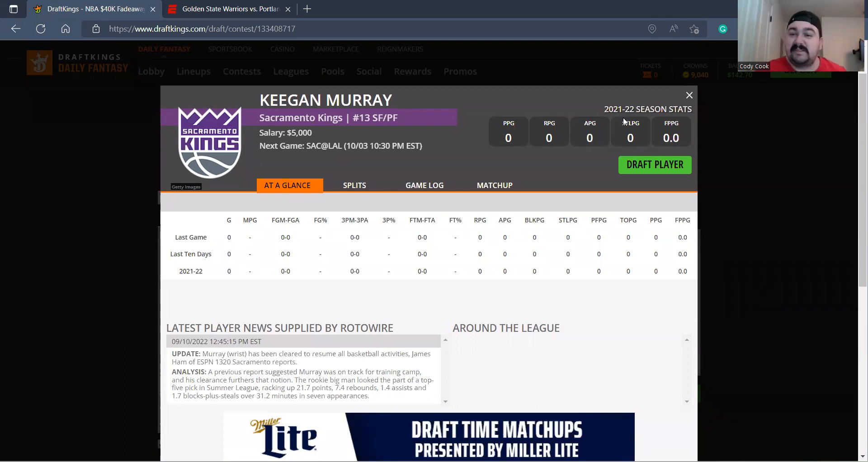
pyautogui.click(689, 95)
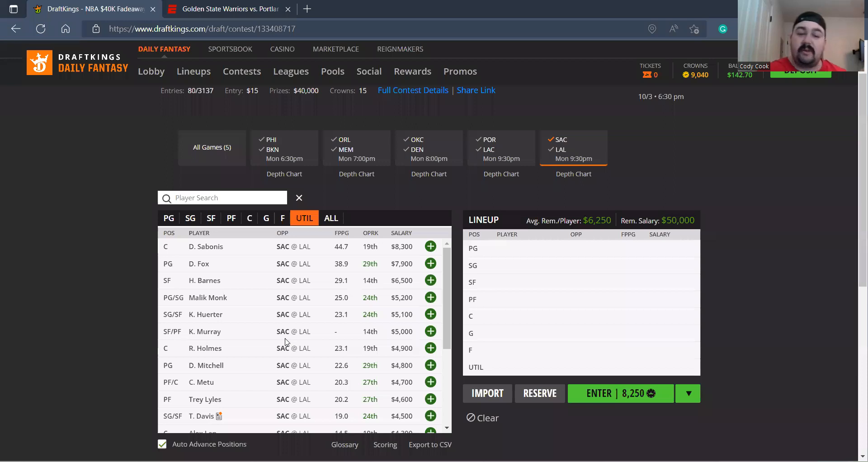
pyautogui.scroll(-3)
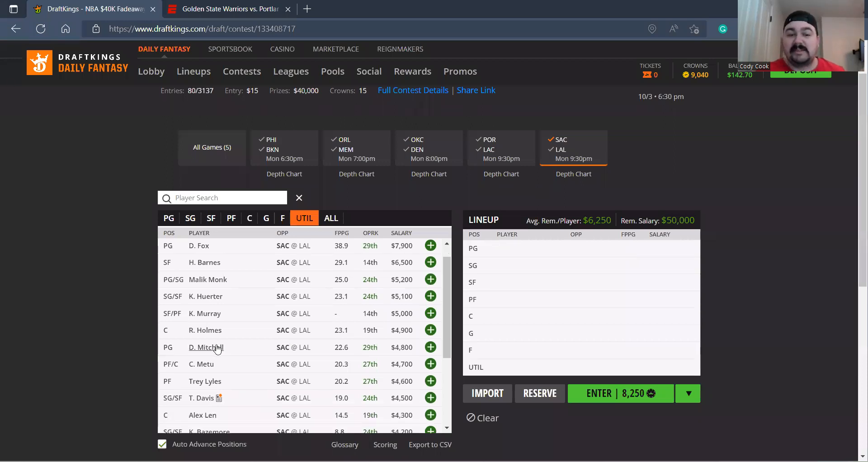
pyautogui.moveTo(205, 348)
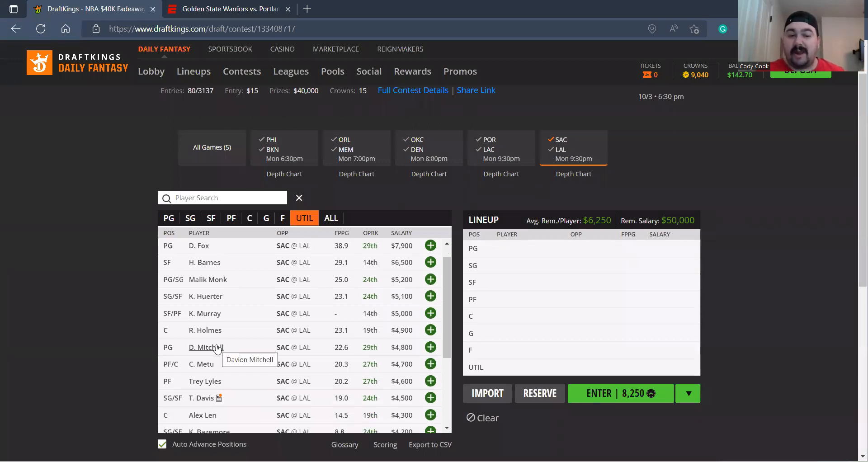
# Review Davion Mitchell's splits, then show only the Lakers players from that game
pyautogui.click(206, 347)
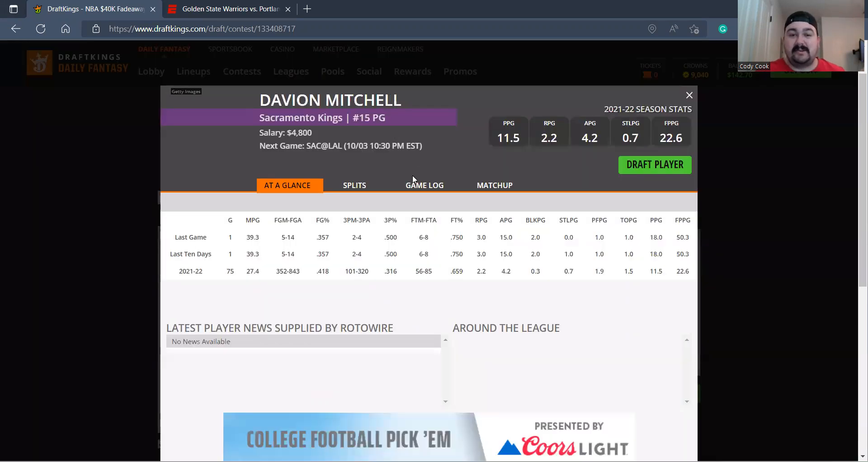
pyautogui.click(357, 184)
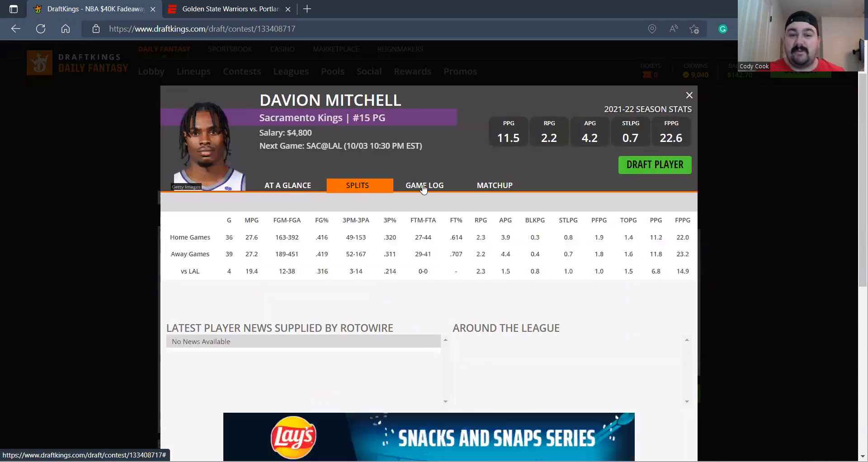
pyautogui.click(426, 185)
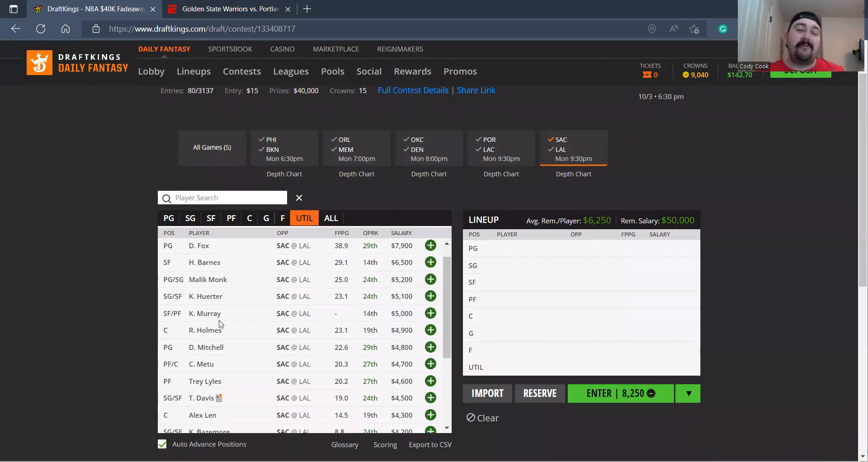
pyautogui.scroll(-3)
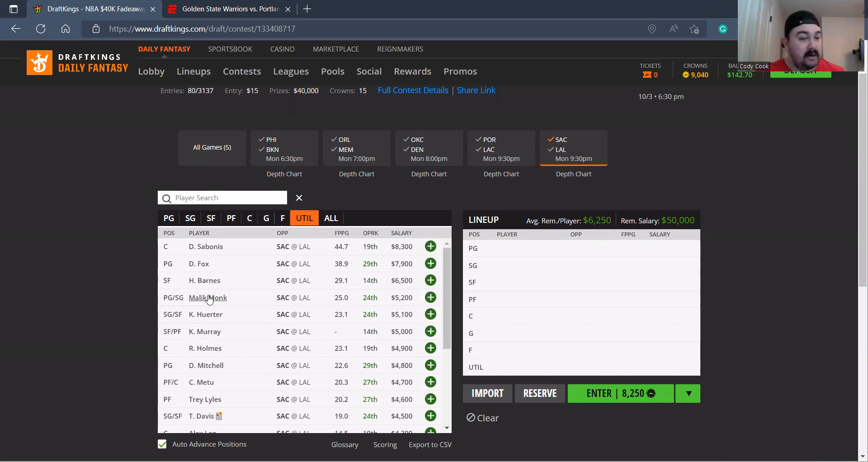
pyautogui.moveTo(236, 331)
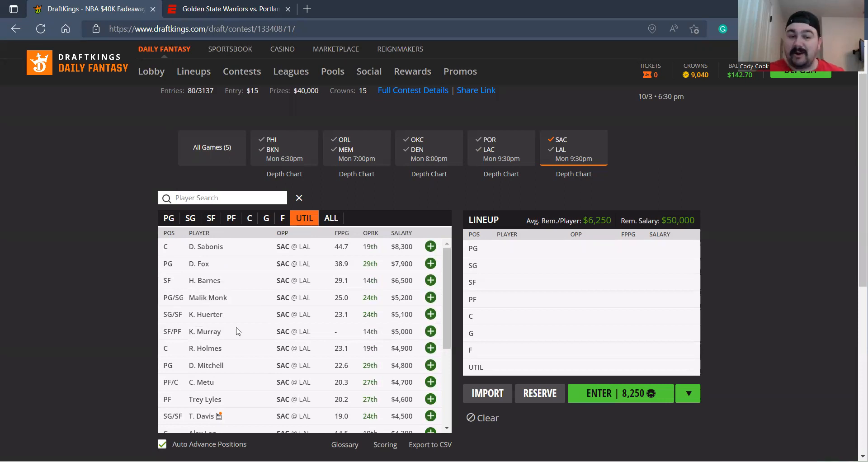
pyautogui.moveTo(278, 367)
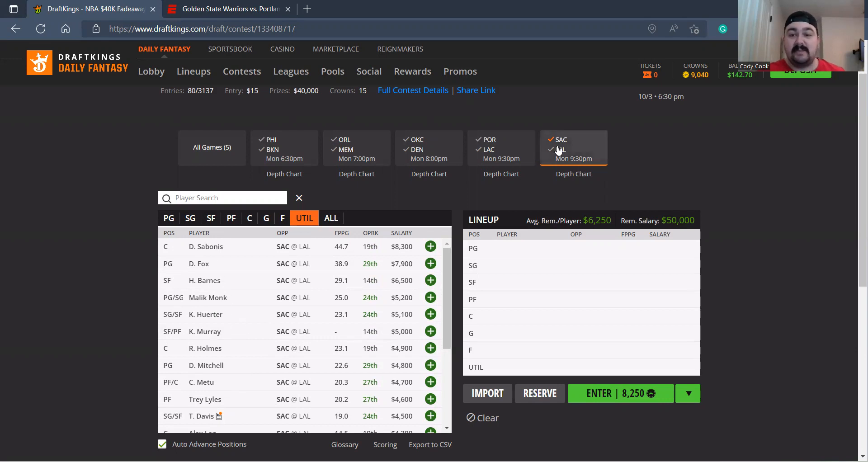
pyautogui.click(550, 150)
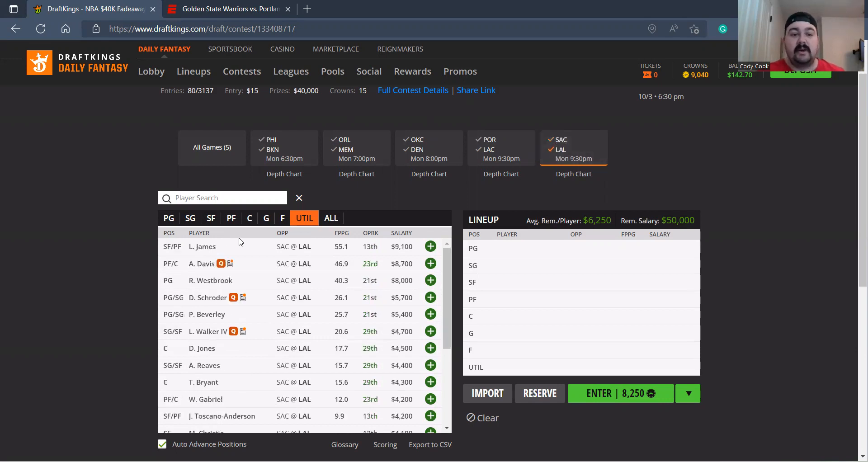
pyautogui.moveTo(202, 246)
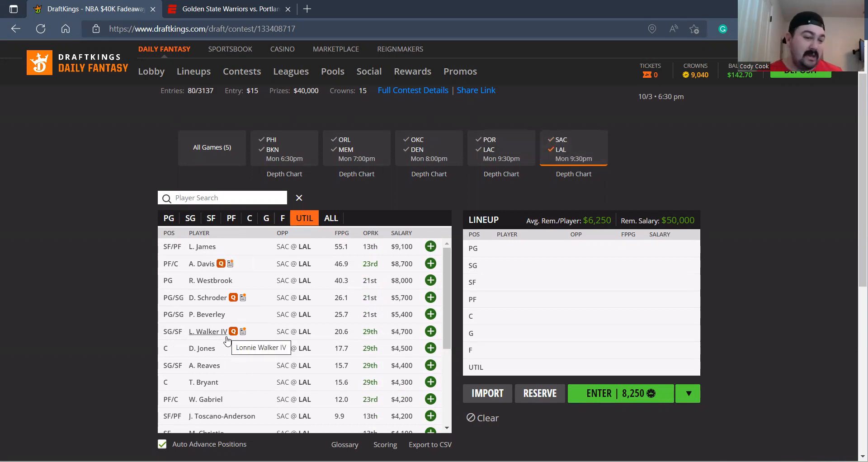
pyautogui.moveTo(198, 370)
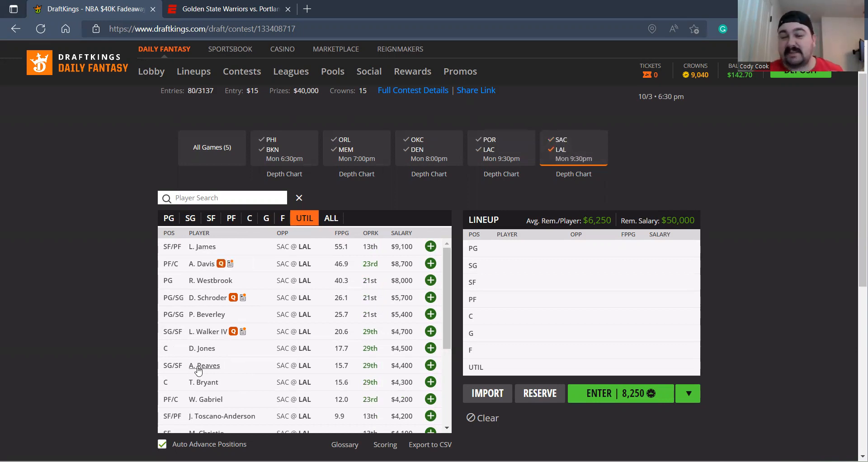
pyautogui.moveTo(198, 386)
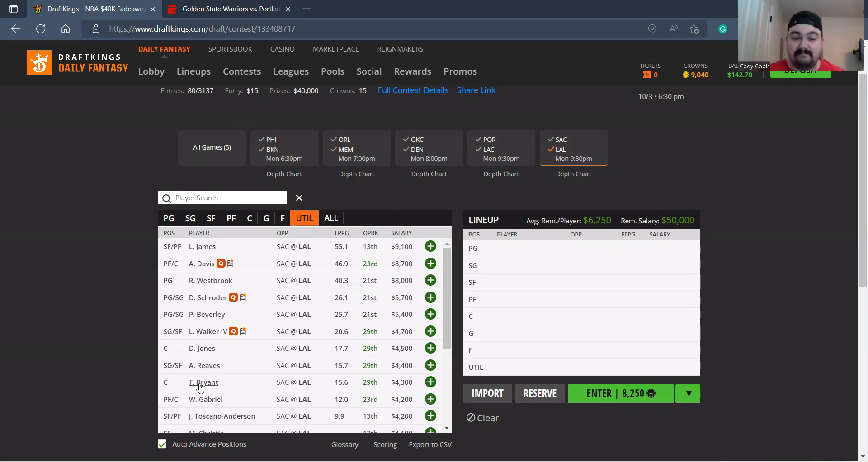
pyautogui.scroll(-3)
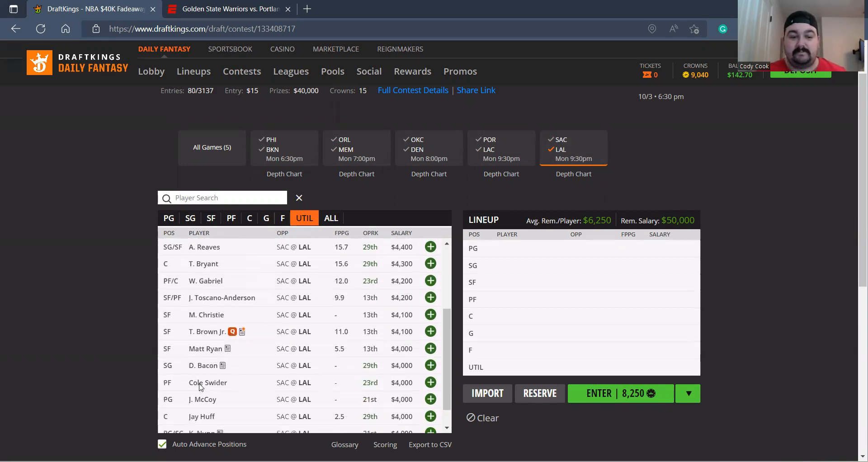
pyautogui.scroll(-3)
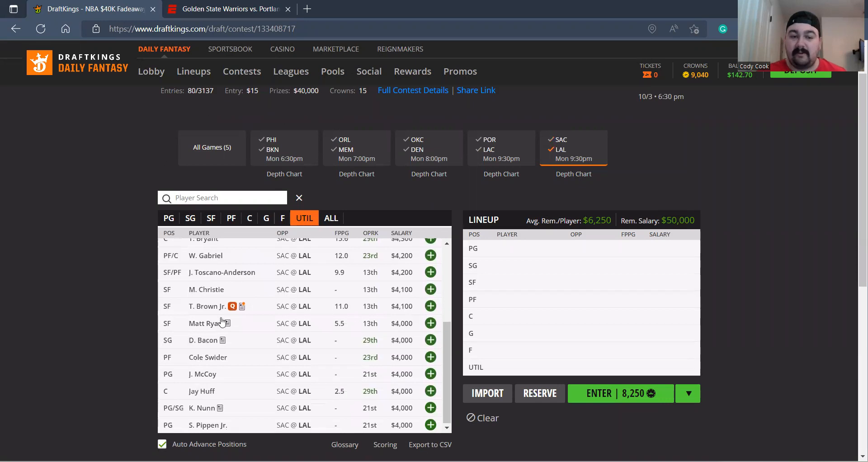
pyautogui.moveTo(205, 322)
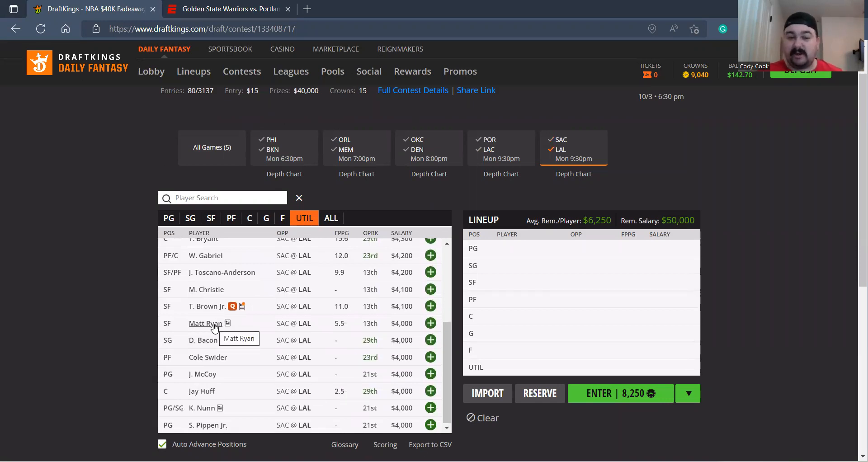
pyautogui.moveTo(208, 425)
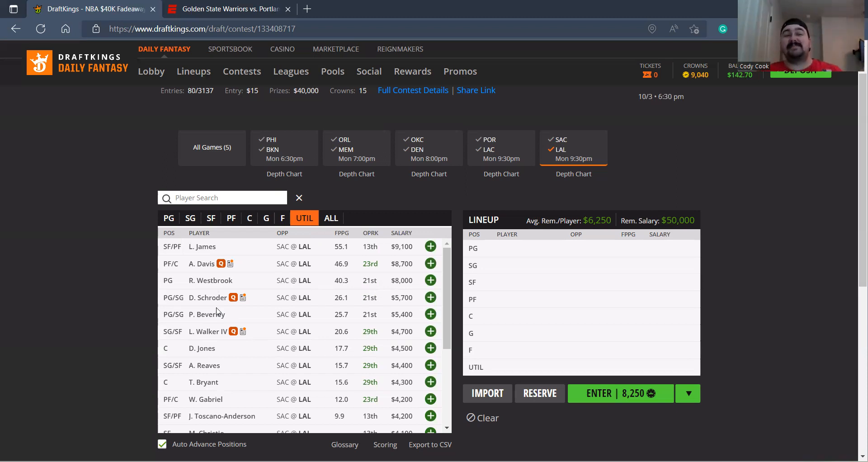
pyautogui.moveTo(288, 93)
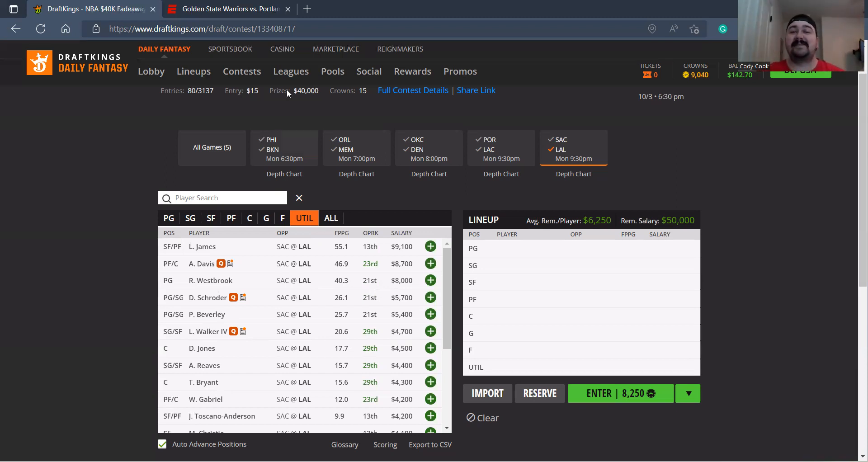